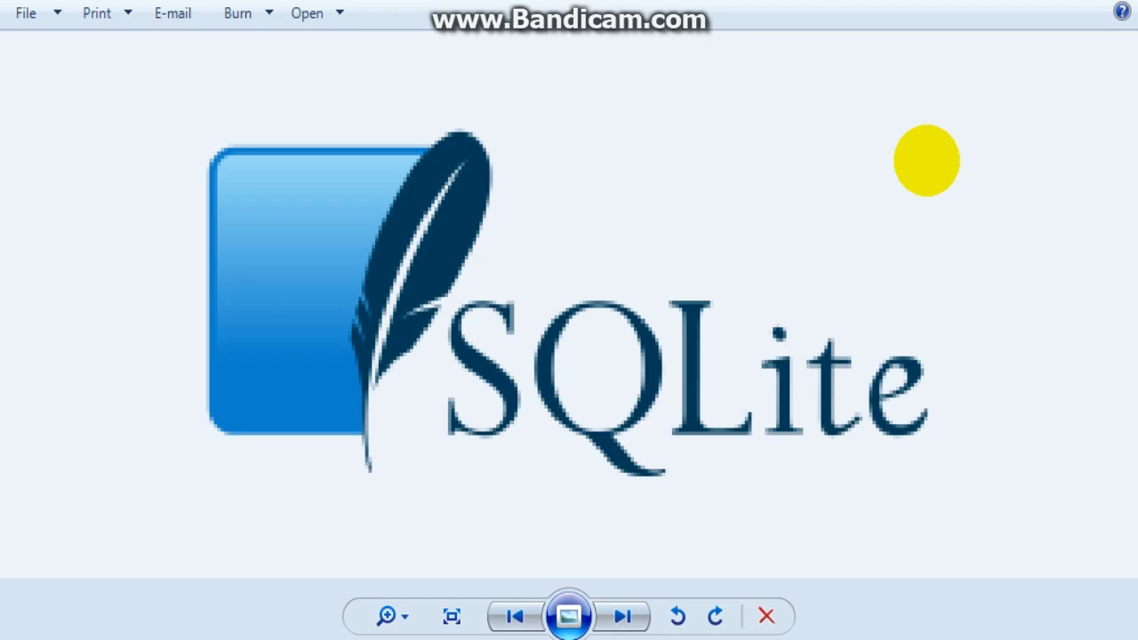
mouse_move(829, 304)
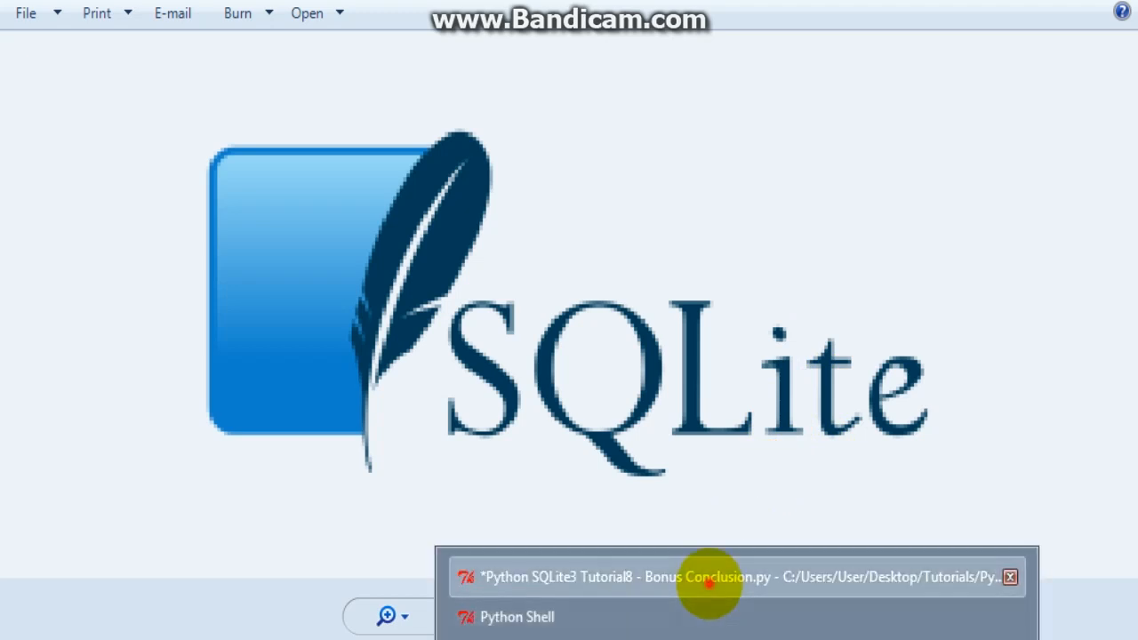
Switch to the SQLite tutorial script and scroll down to the insert_record function to remove it.
click(729, 576)
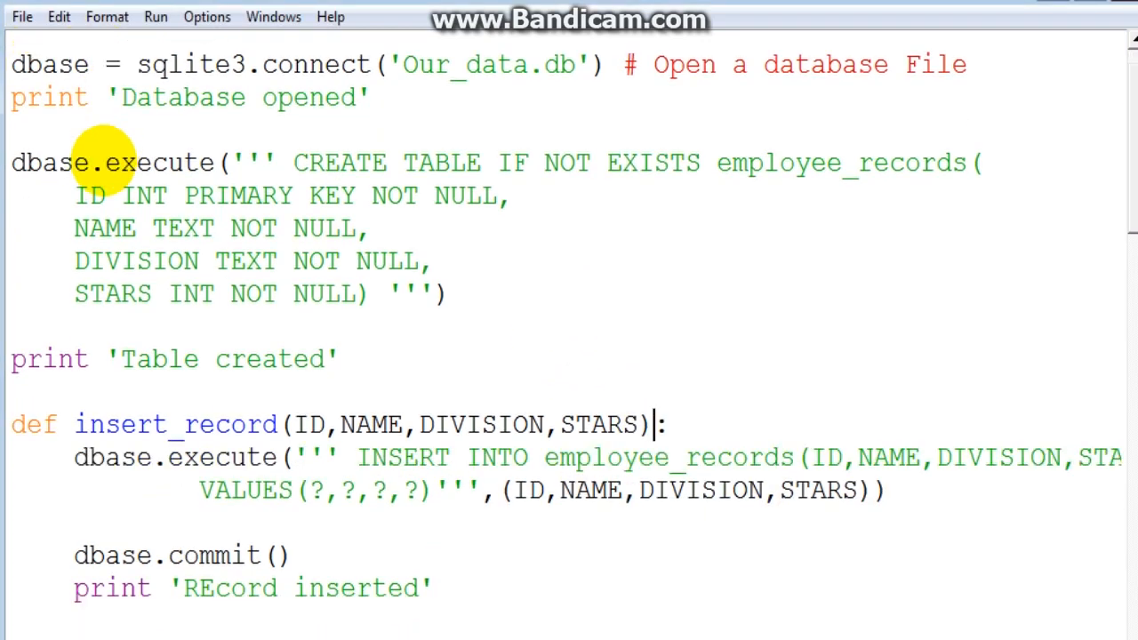
scroll(down, 3)
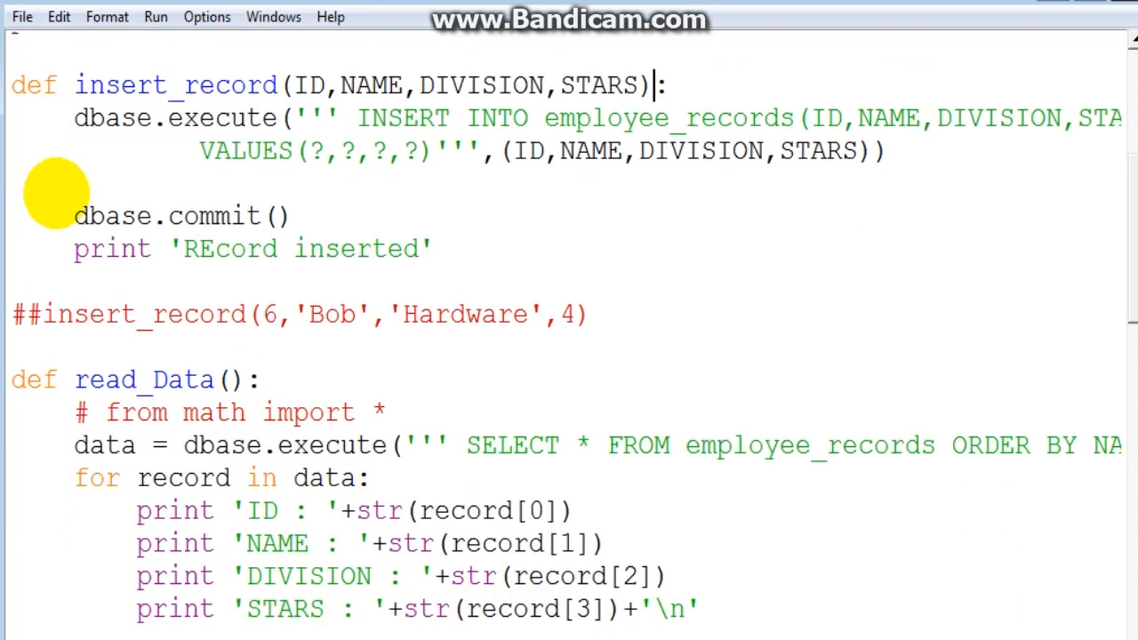
scroll(down, 3)
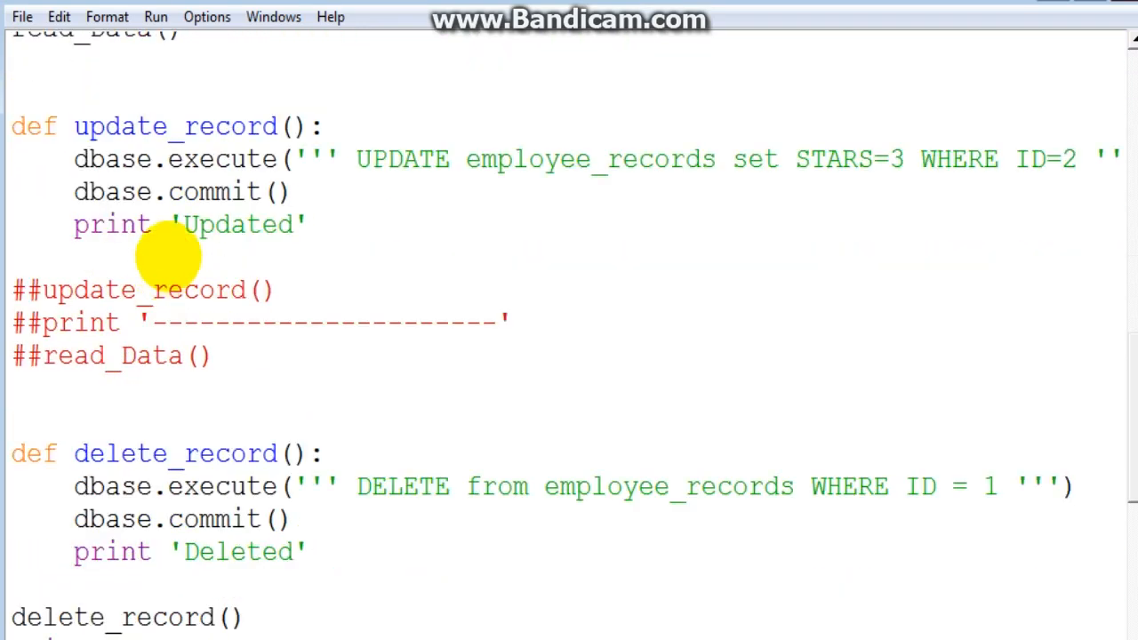
scroll(down, 3)
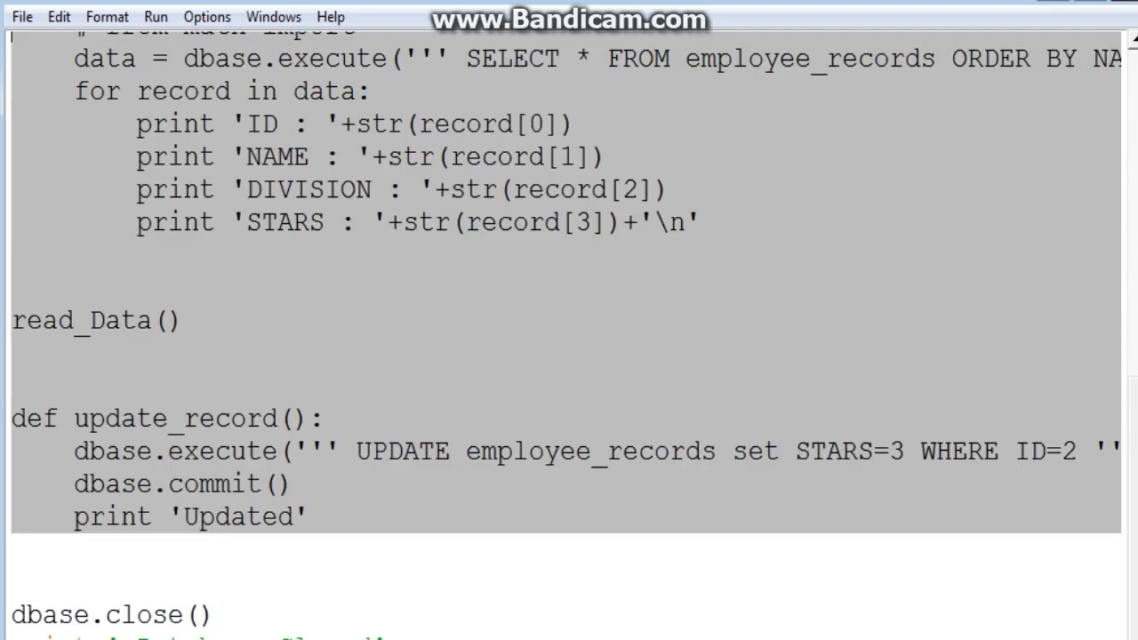
scroll(down, 3)
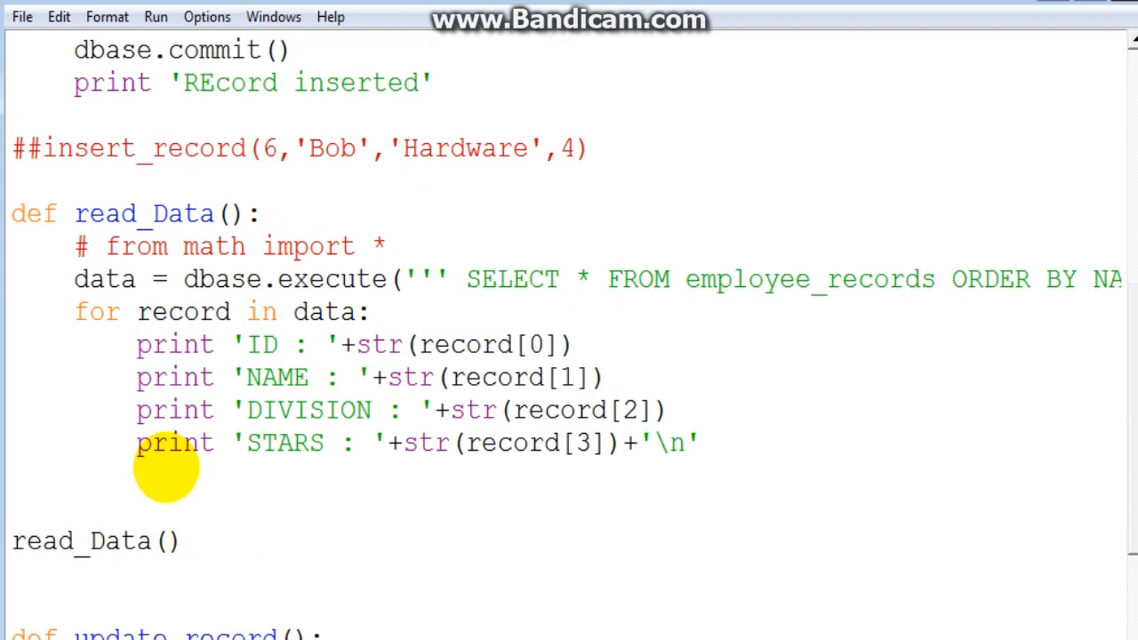
scroll(down, 3)
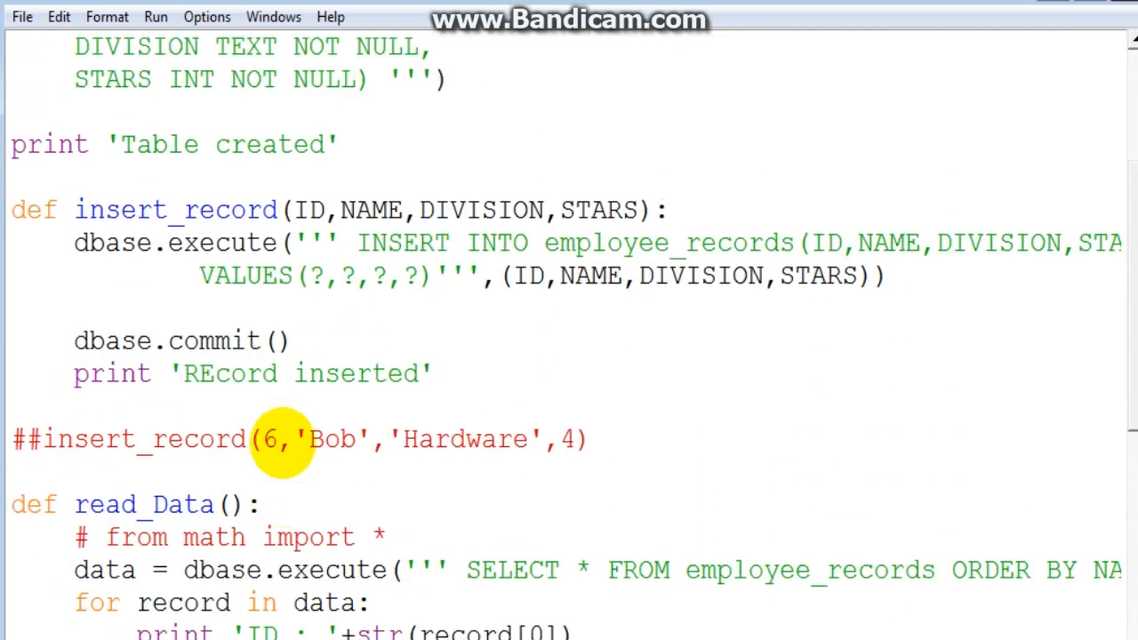
scroll(down, 3)
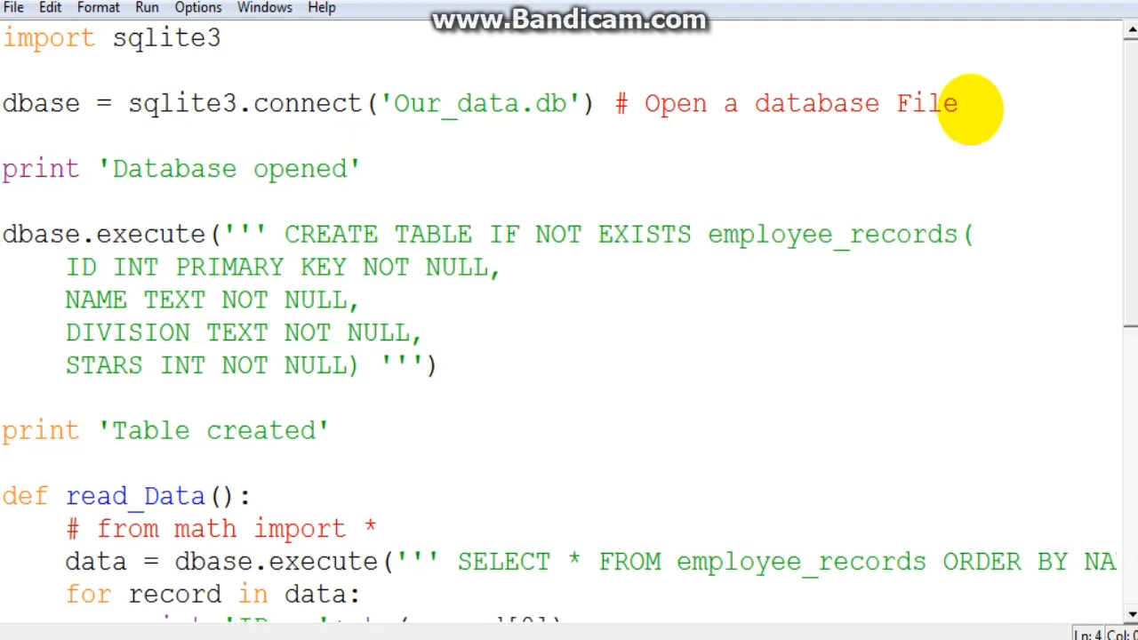
Add cursor = dbase.cursor() under the database connect line.
text(cursor =)
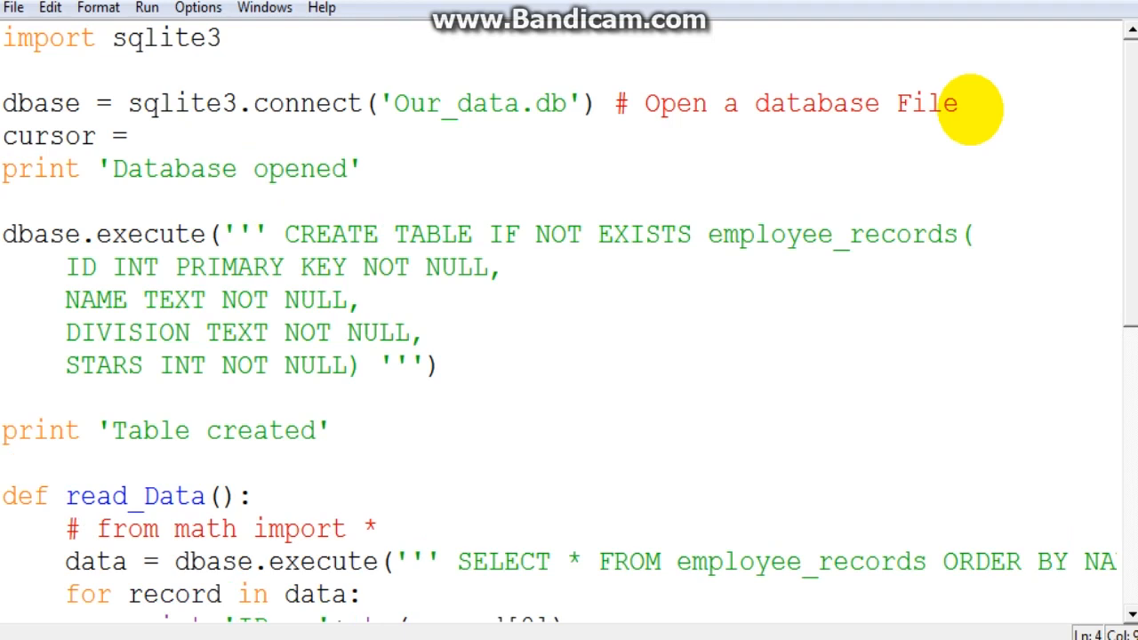
click(142, 135)
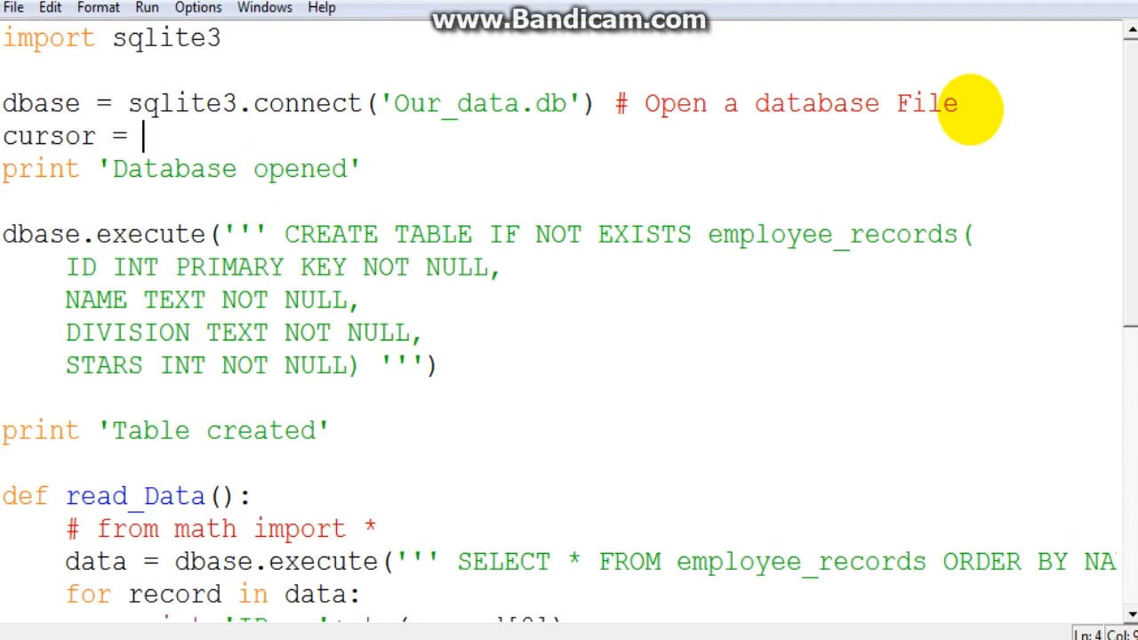
text(dbase.)
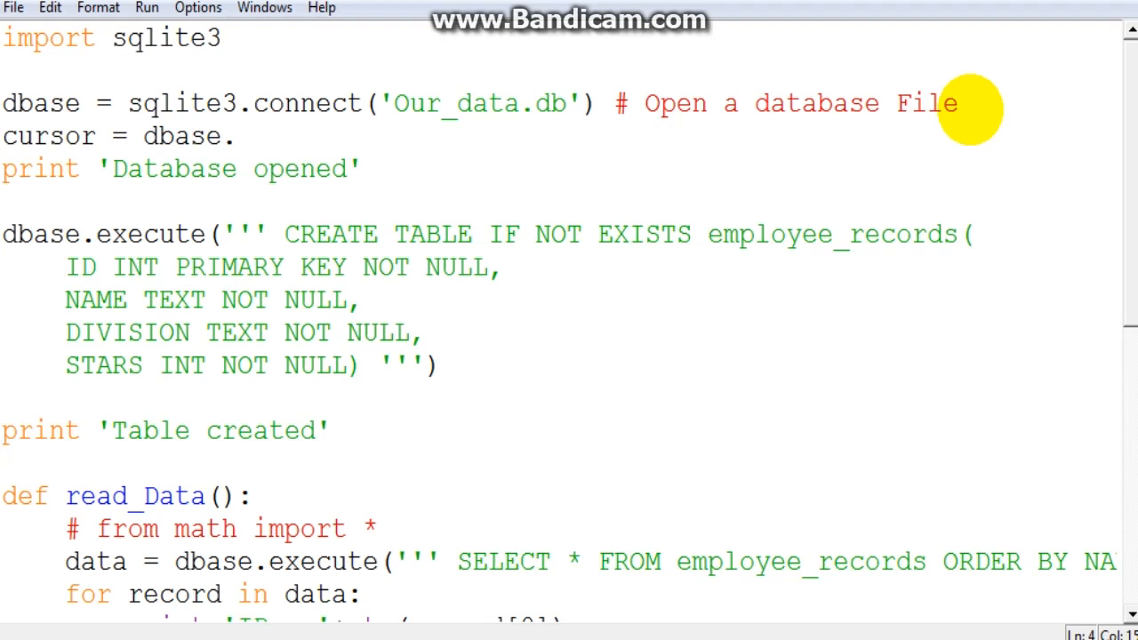
click(235, 135)
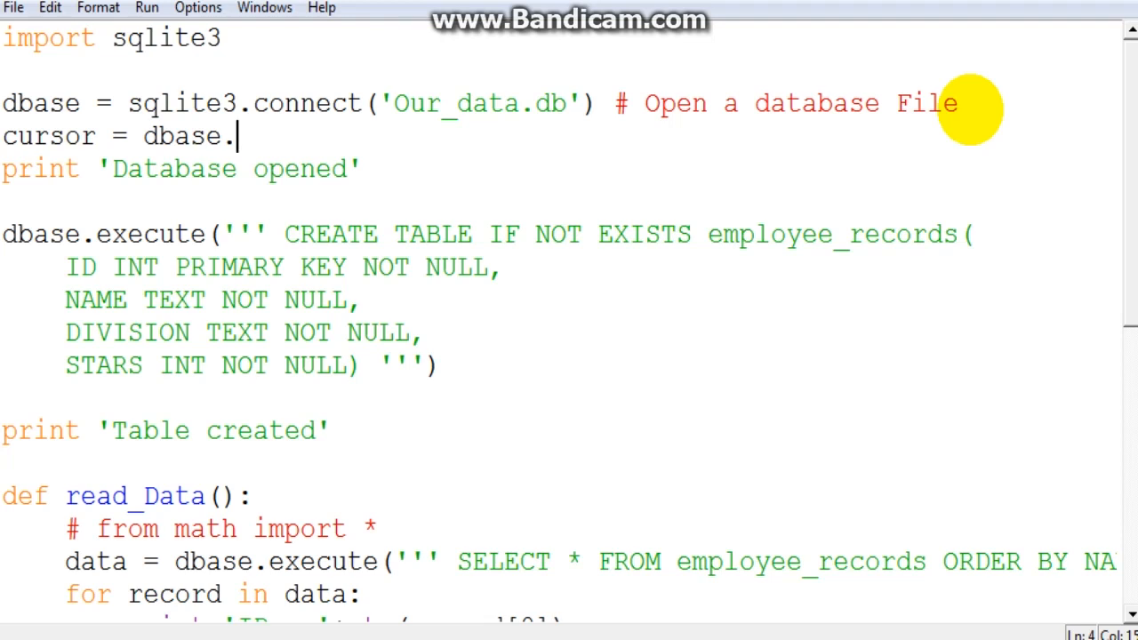
text(xursor)
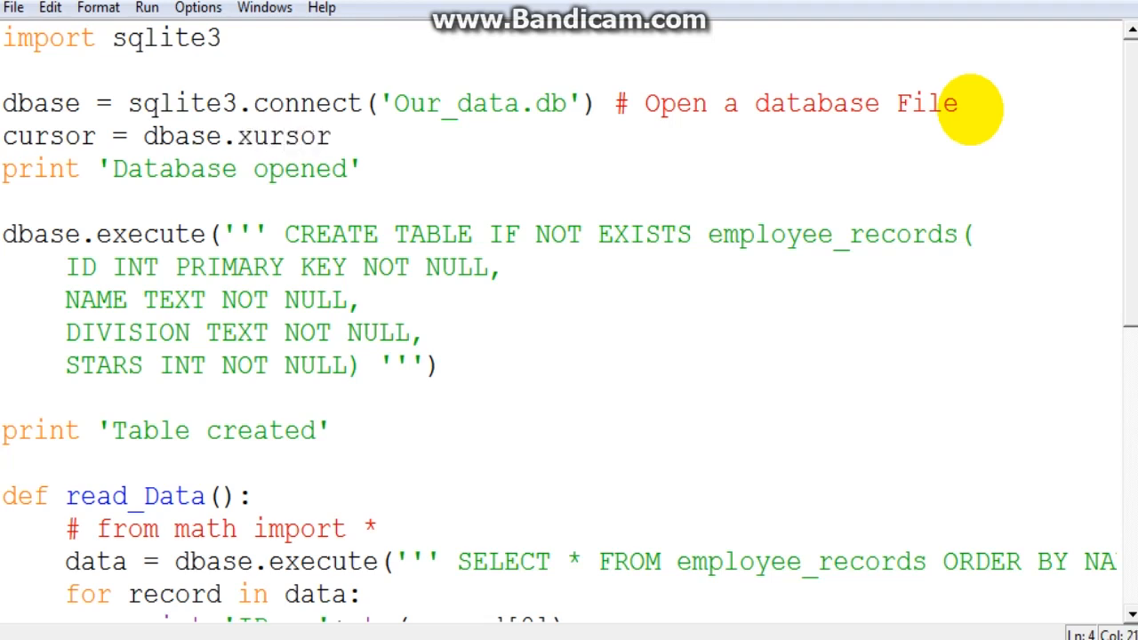
text(())
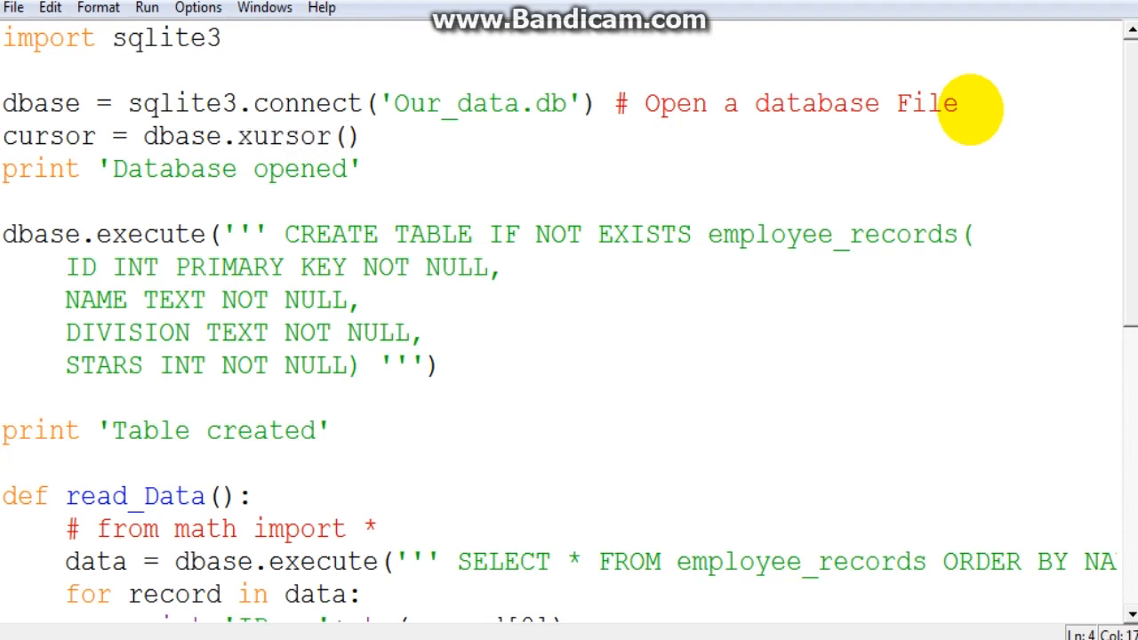
text(cursor)
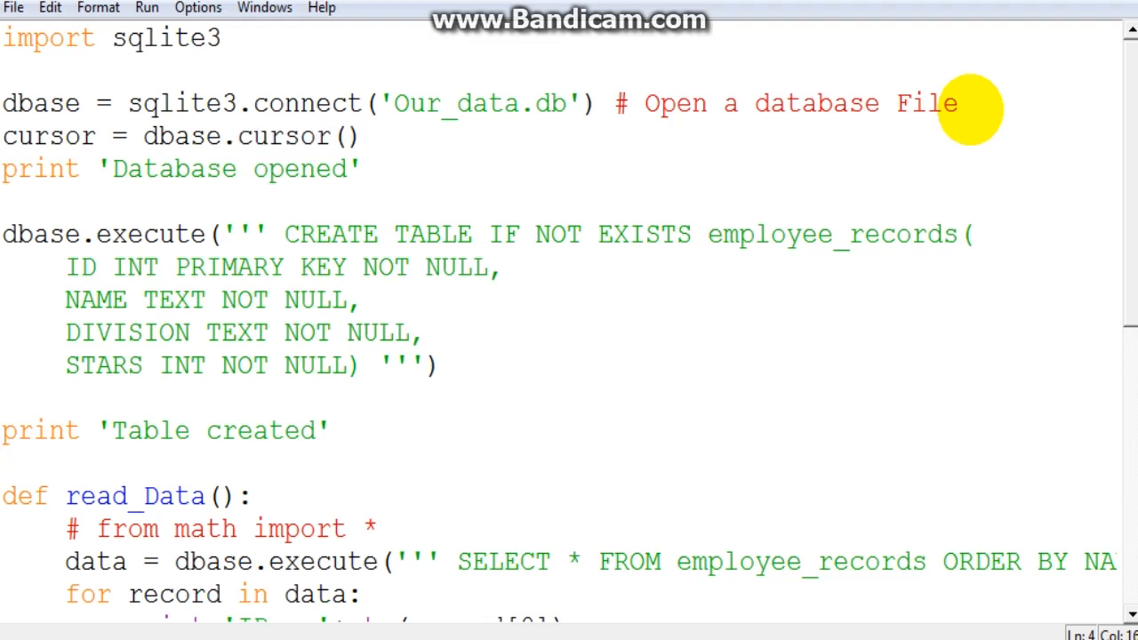
Duplicate the 'Database opened' print line with the text 'Cursor crwated'.
click(151, 135)
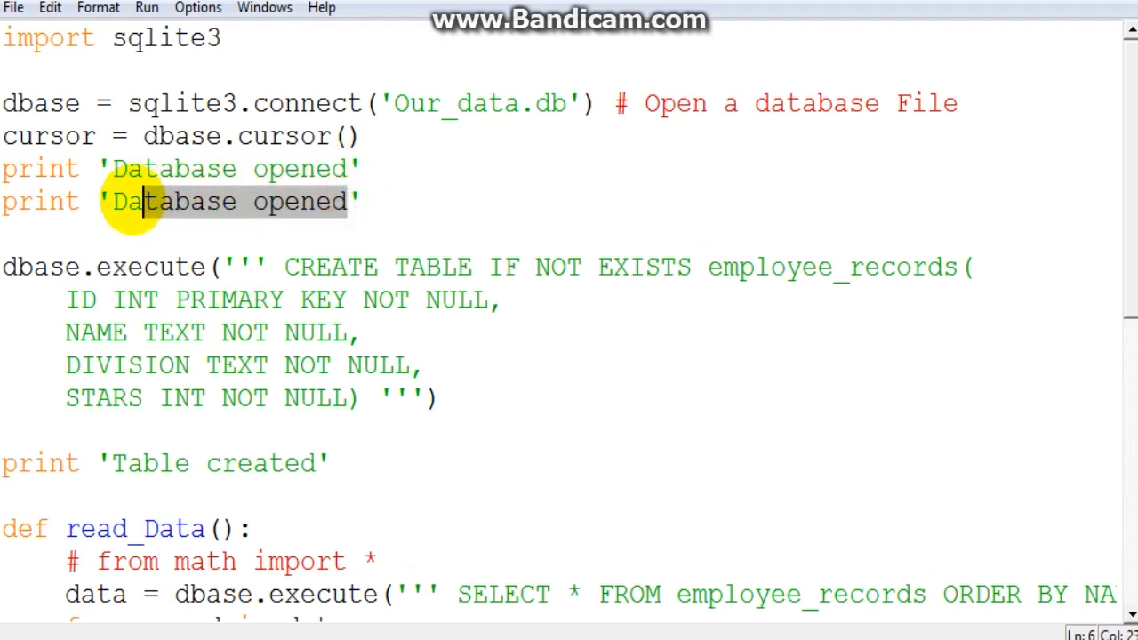
text(Cu')
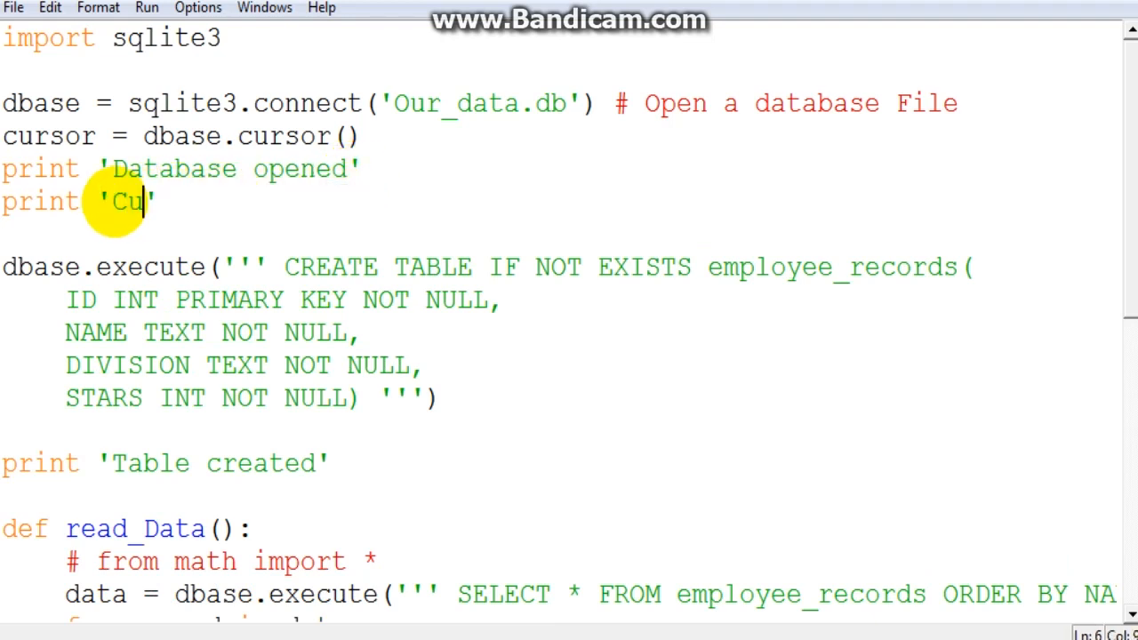
text(rsor cr)
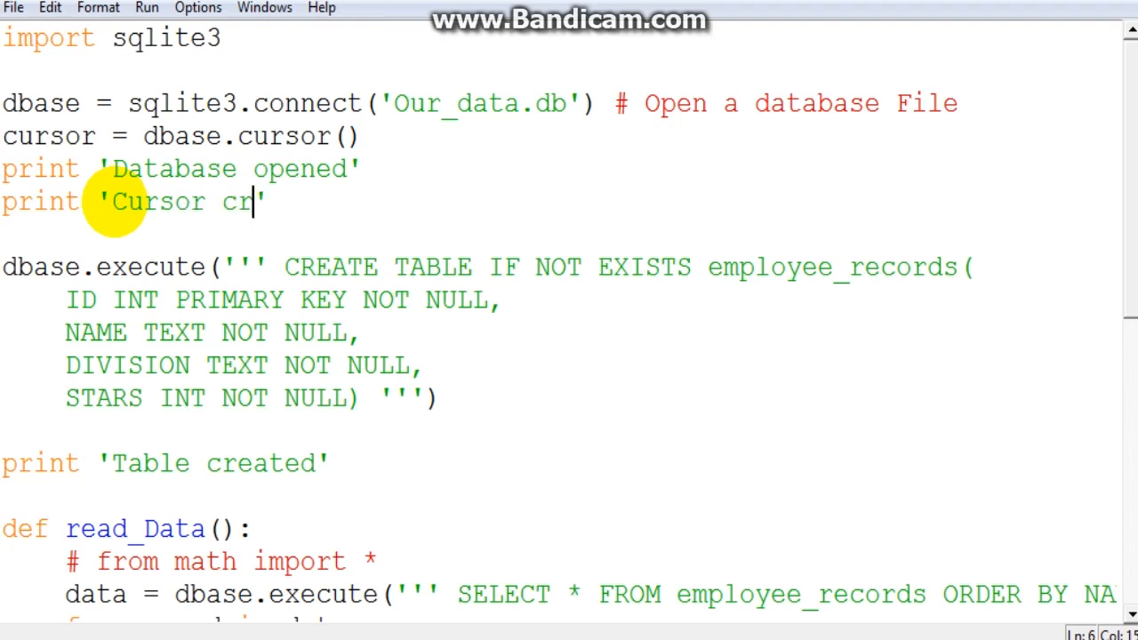
text(wated)
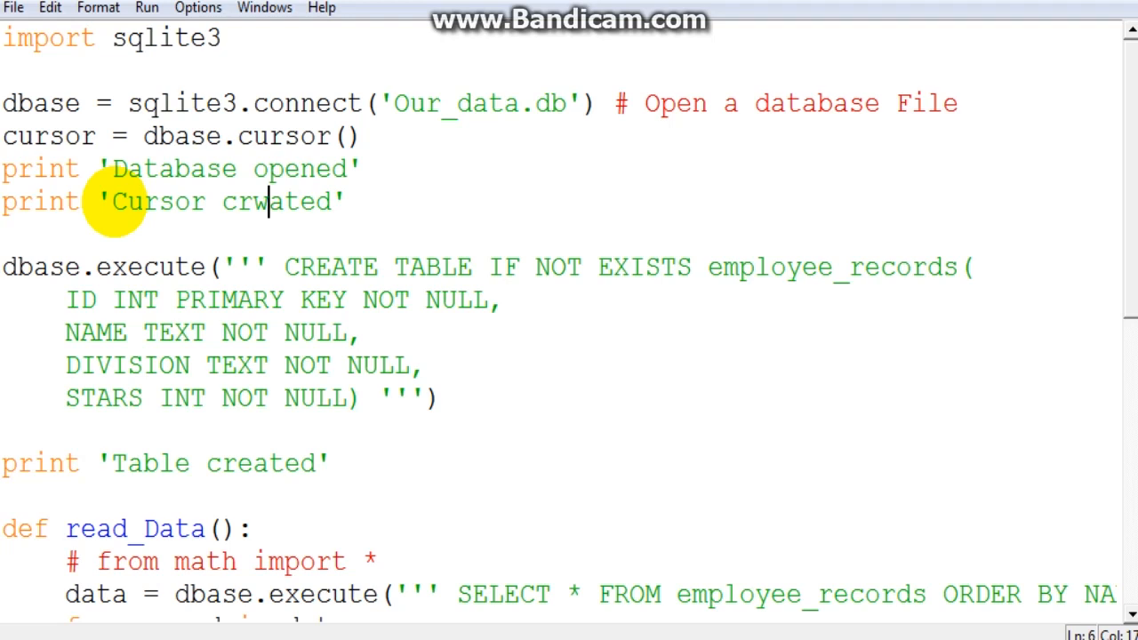
double_click(240, 203)
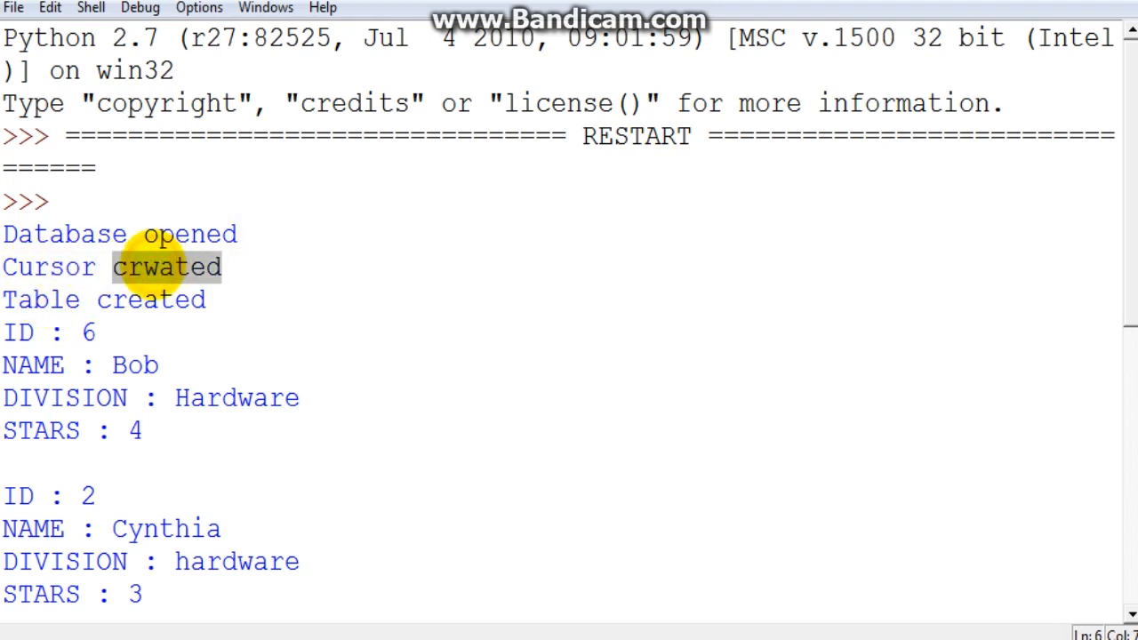
Mark the 'Database opened' and cursor messages in the run output.
drag(110, 267, 0, 235)
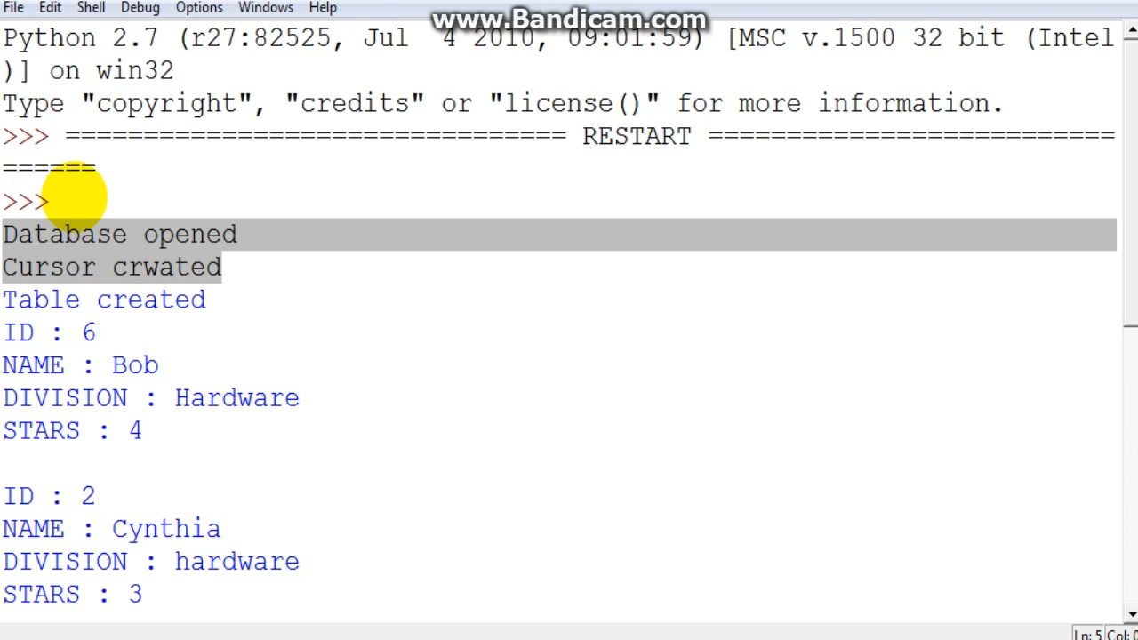
mouse_move(491, 169)
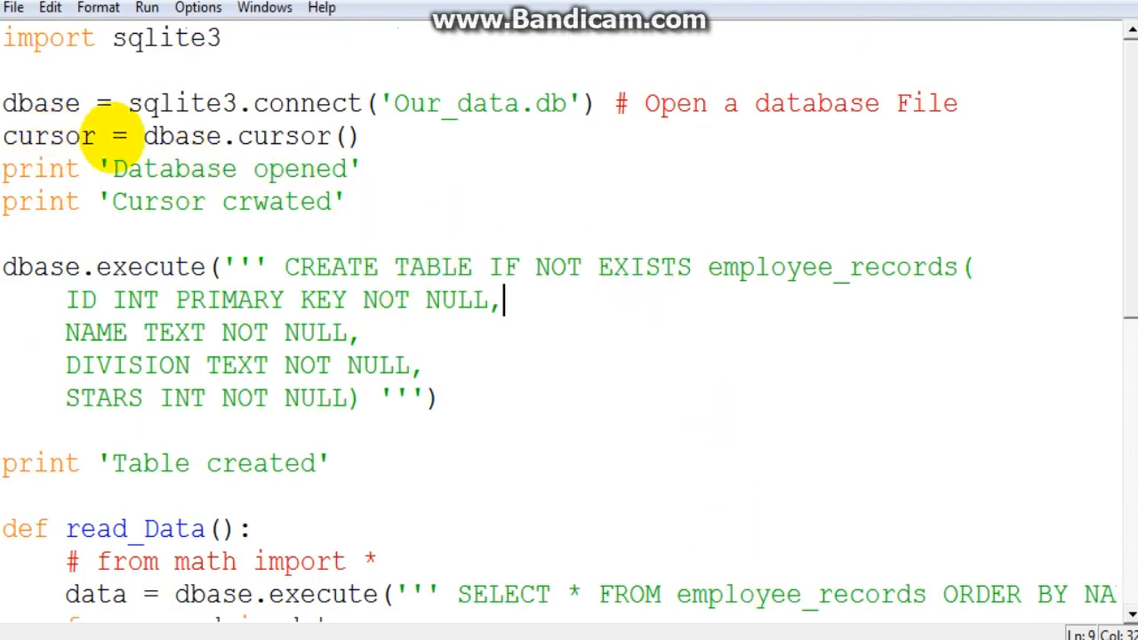
Switch read_Data's query to cursor.execute and review the rerun's employee record listing.
scroll(down, 3)
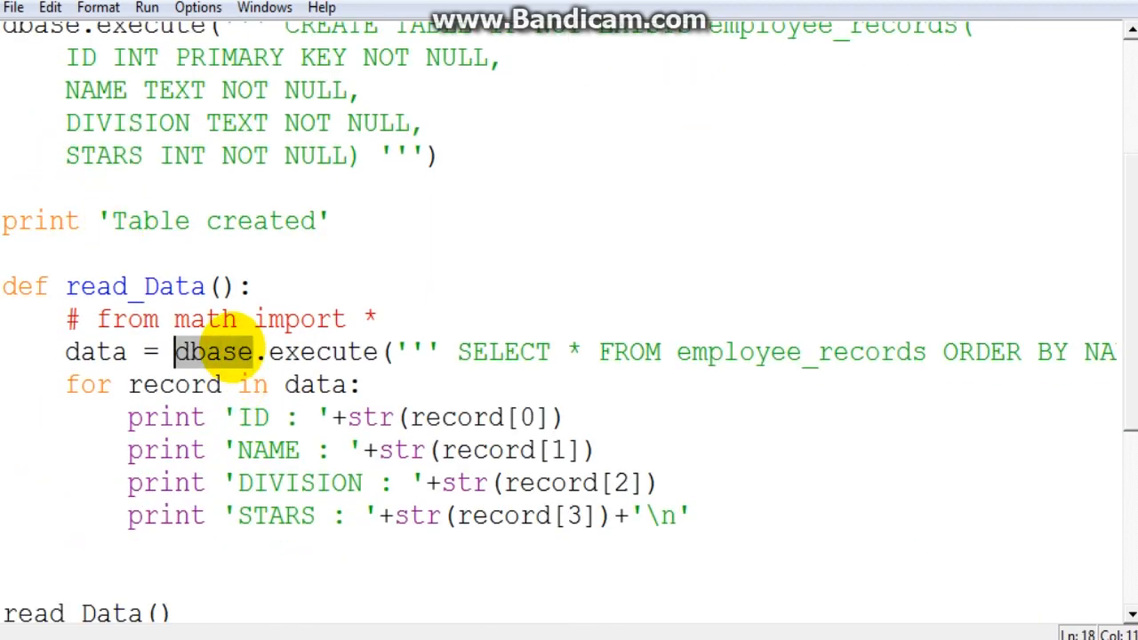
text(print 'Database opened')
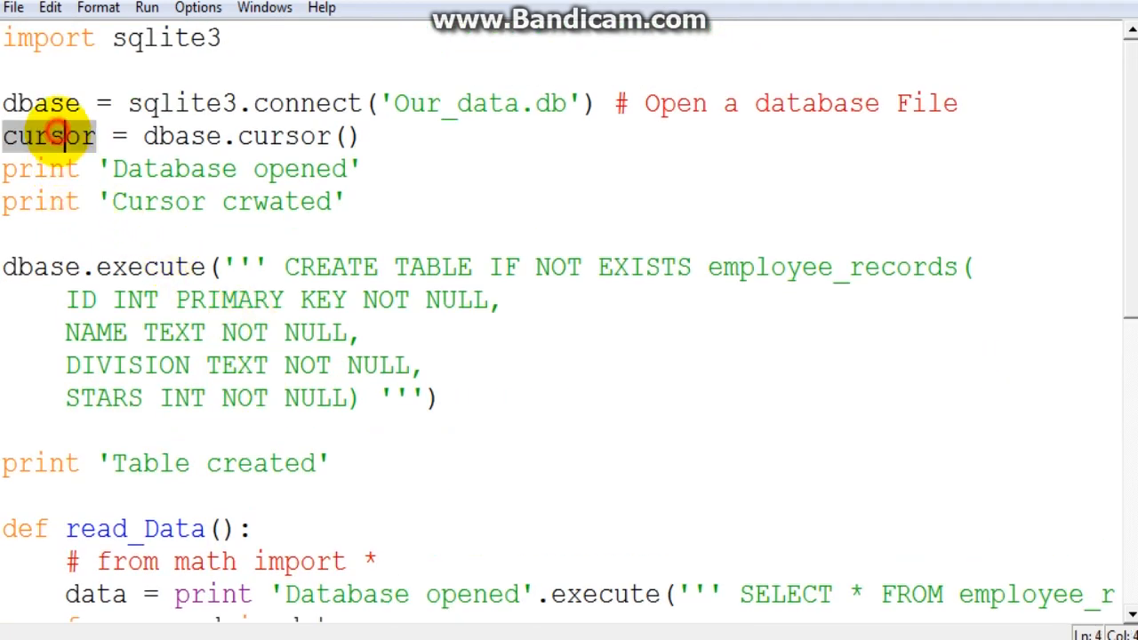
scroll(down, 3)
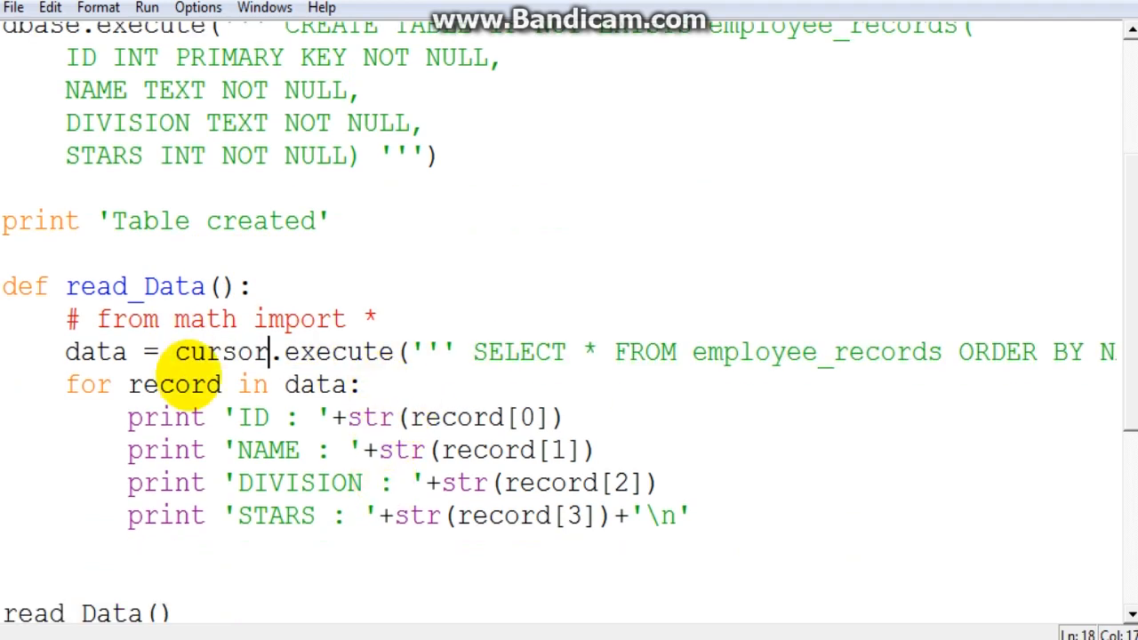
scroll(down, 3)
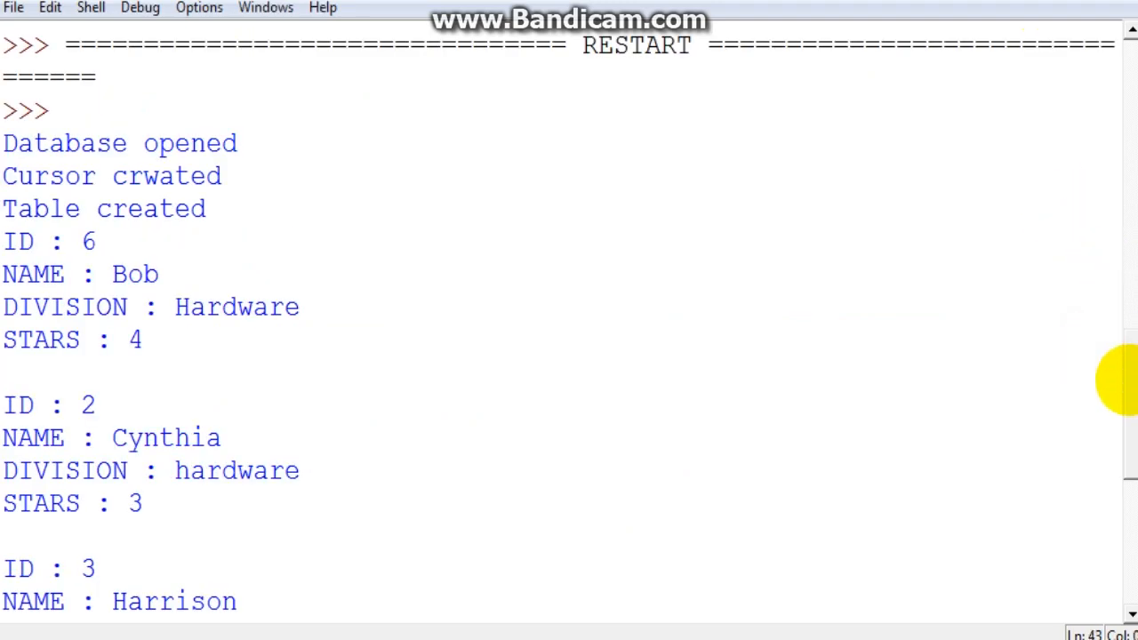
scroll(down, 3)
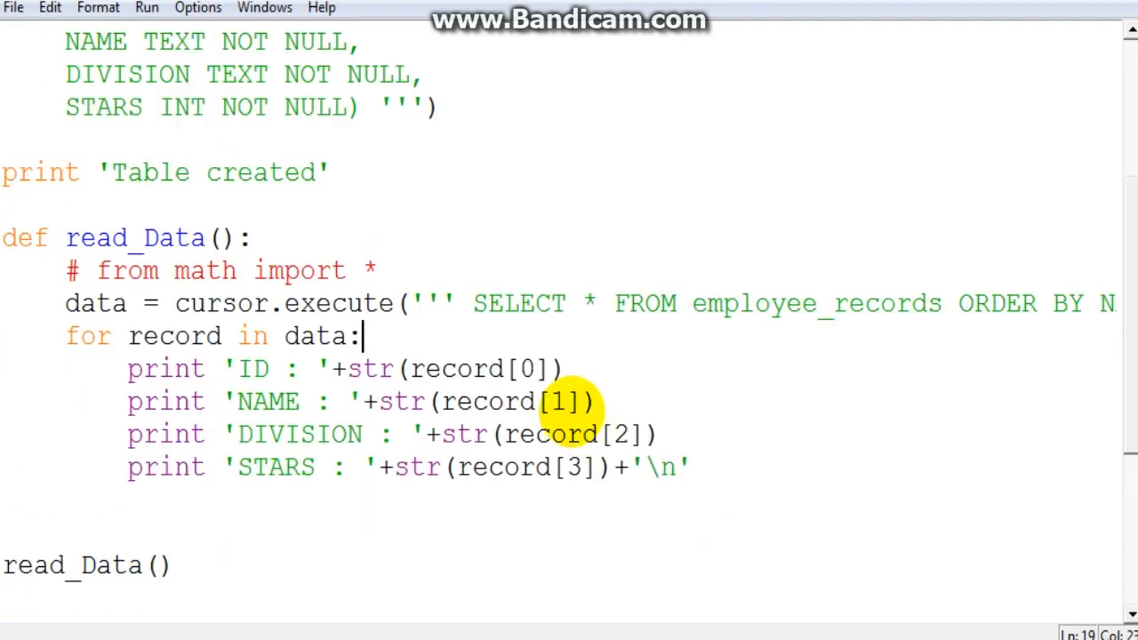
scroll(up, 3)
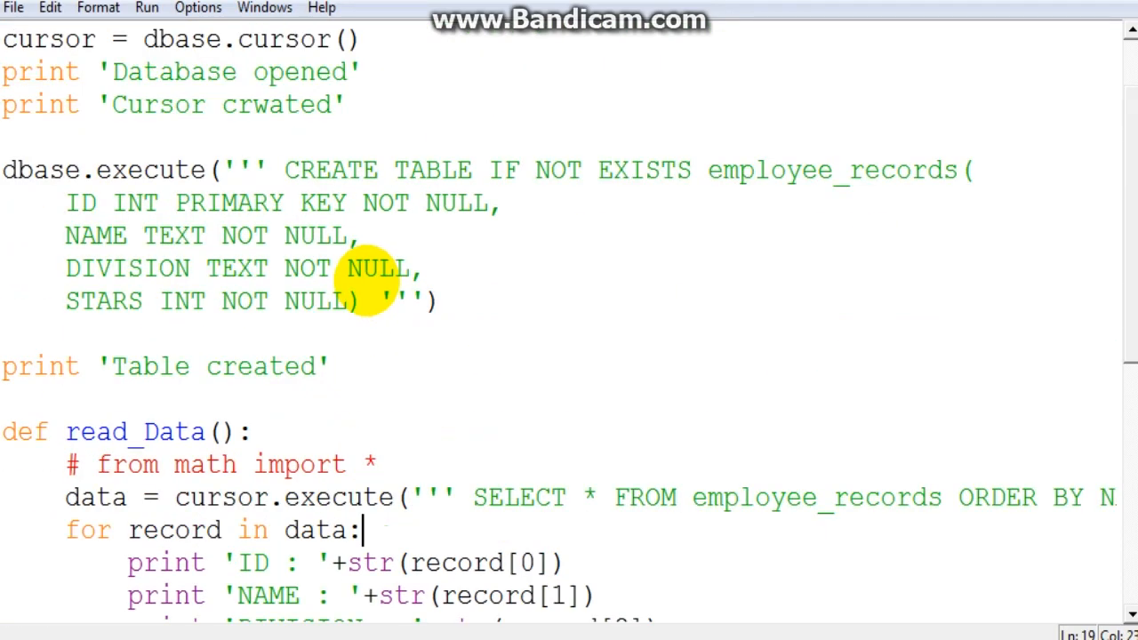
scroll(down, 3)
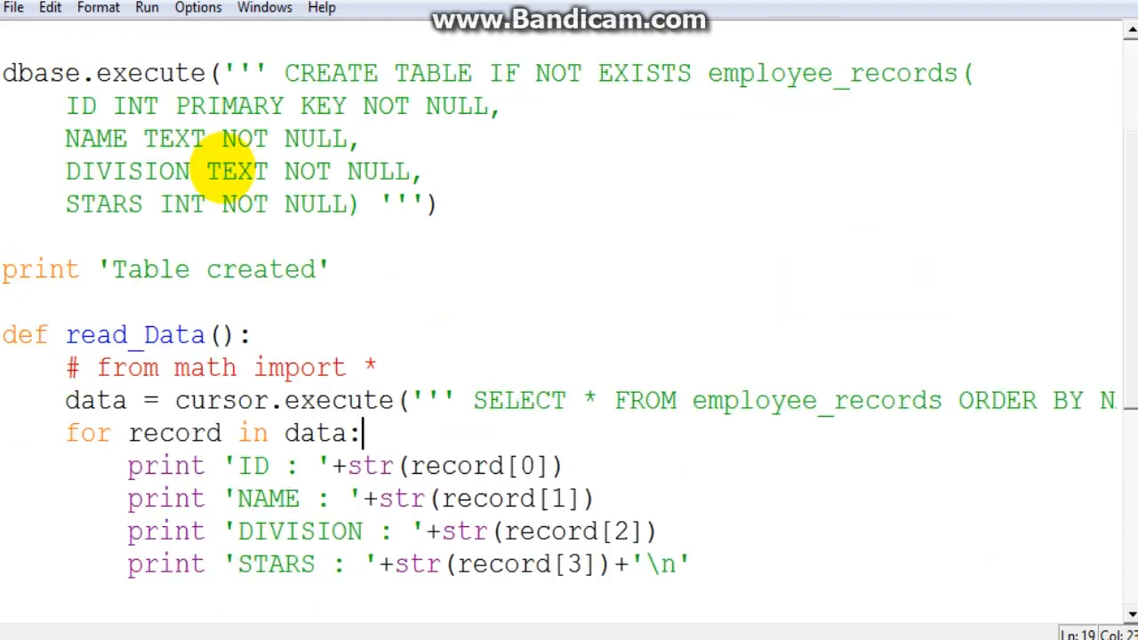
scroll(down, 3)
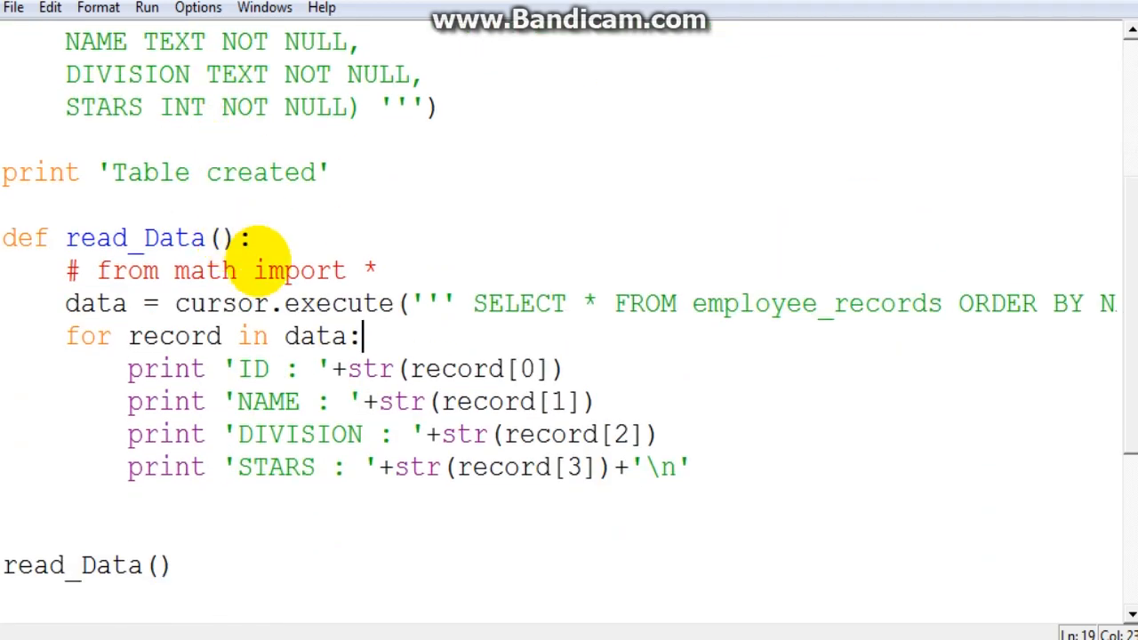
scroll(down, 3)
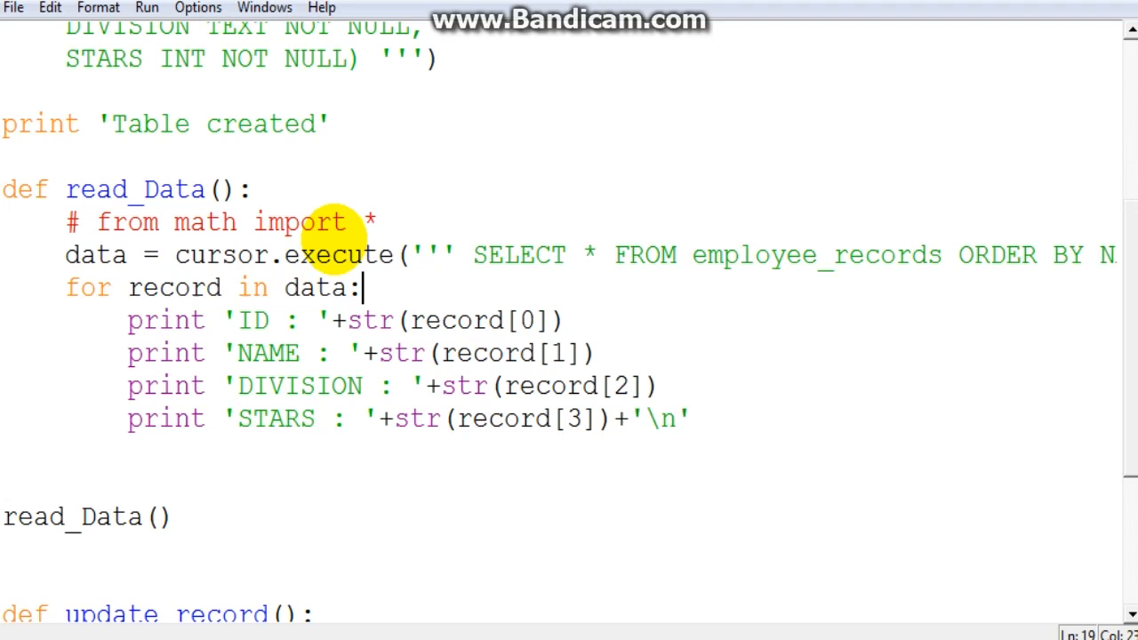
mouse_move(199, 494)
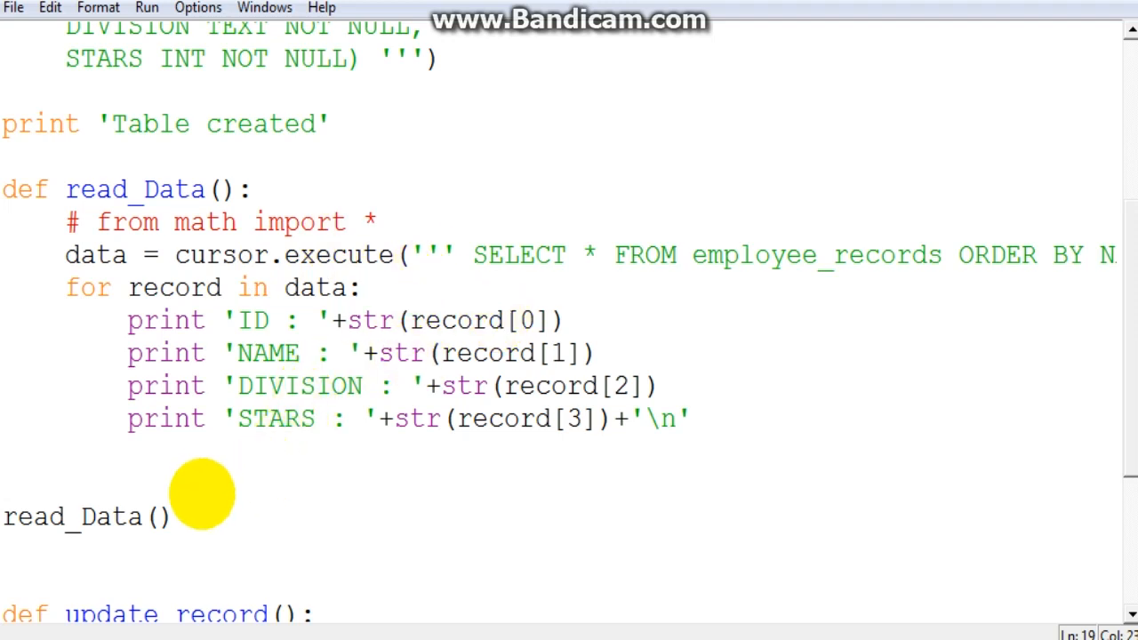
mouse_move(168, 554)
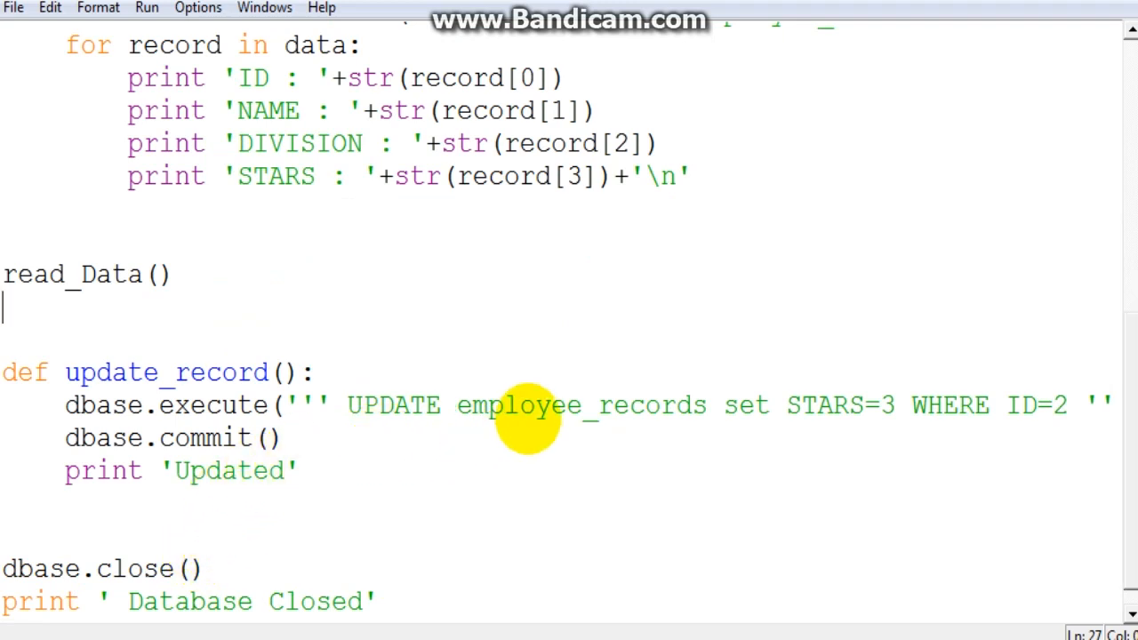
mouse_move(411, 368)
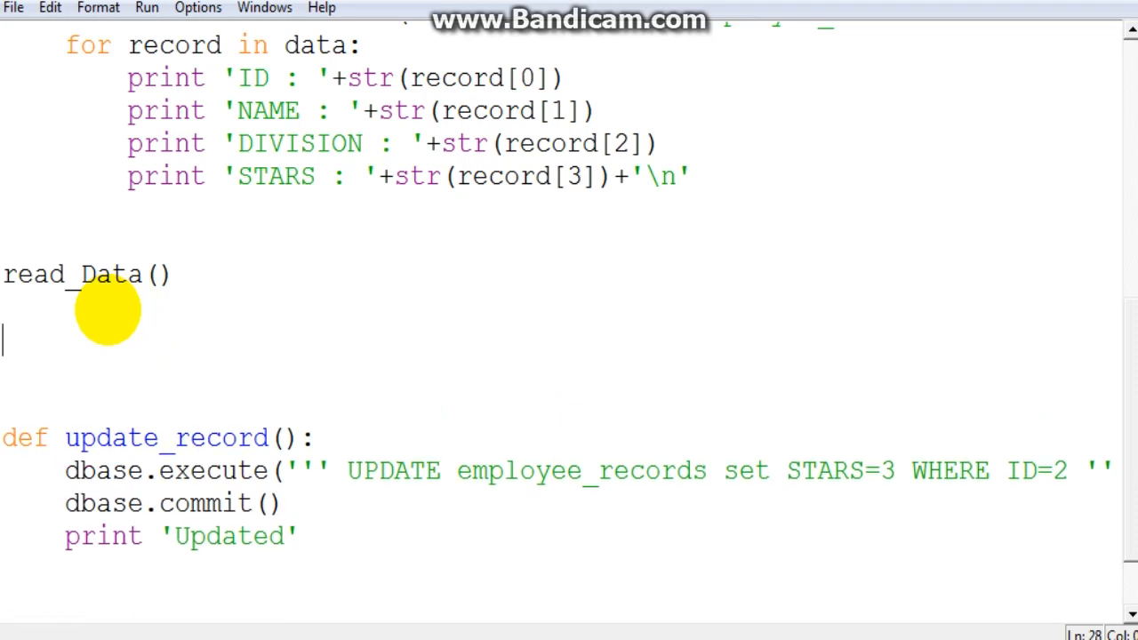
Rename the pasted copy of read_Data and its call to check_Data.
scroll(down, 3)
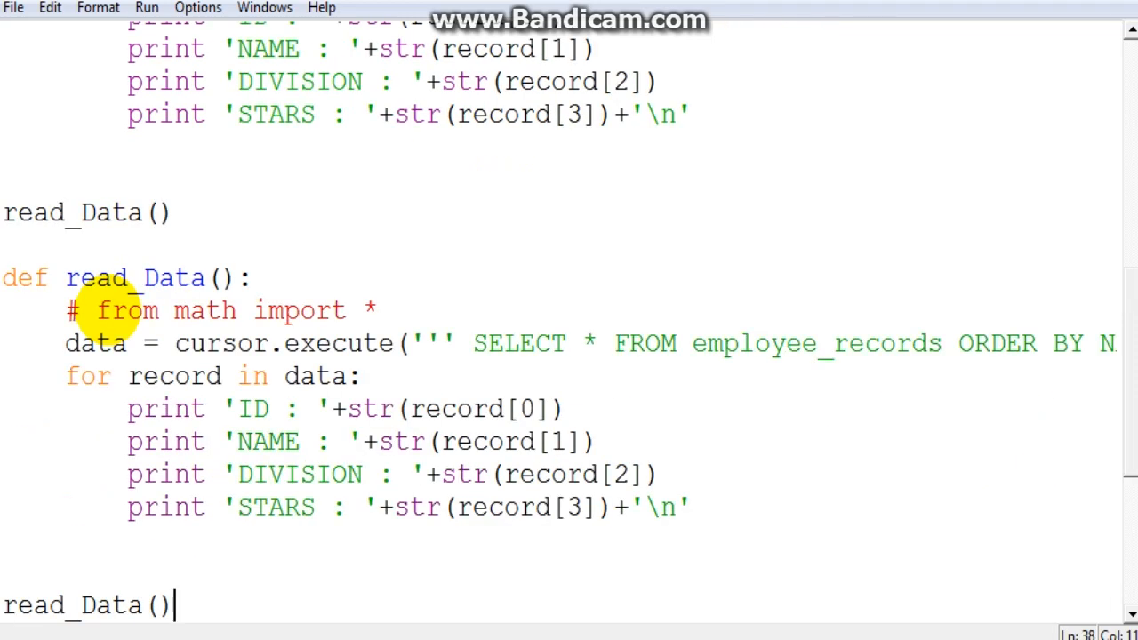
scroll(down, 3)
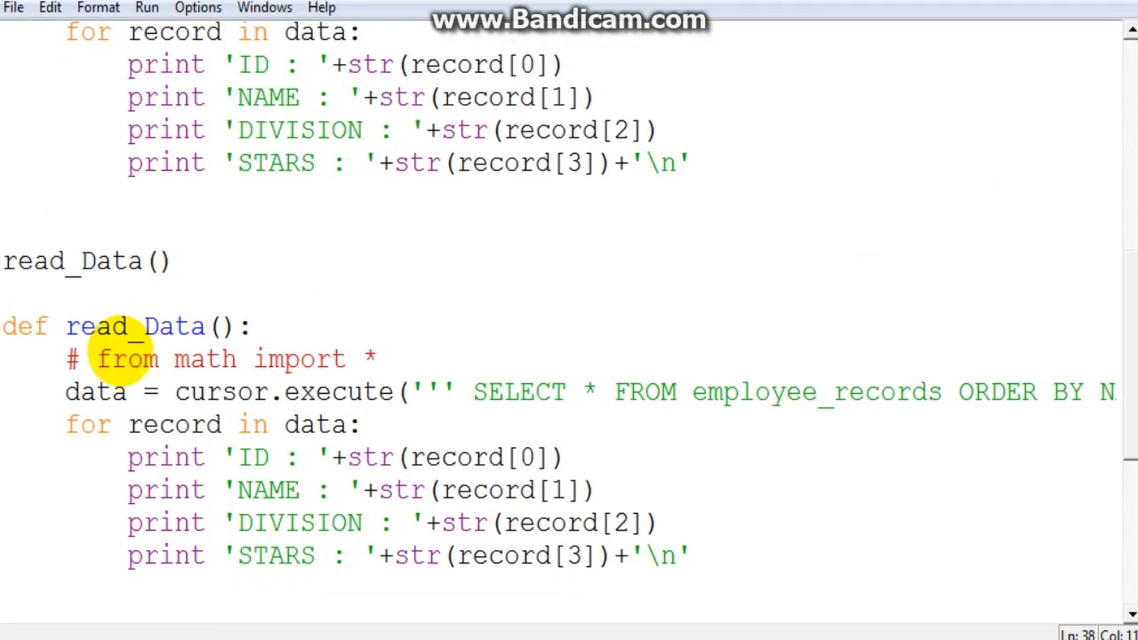
scroll(down, 3)
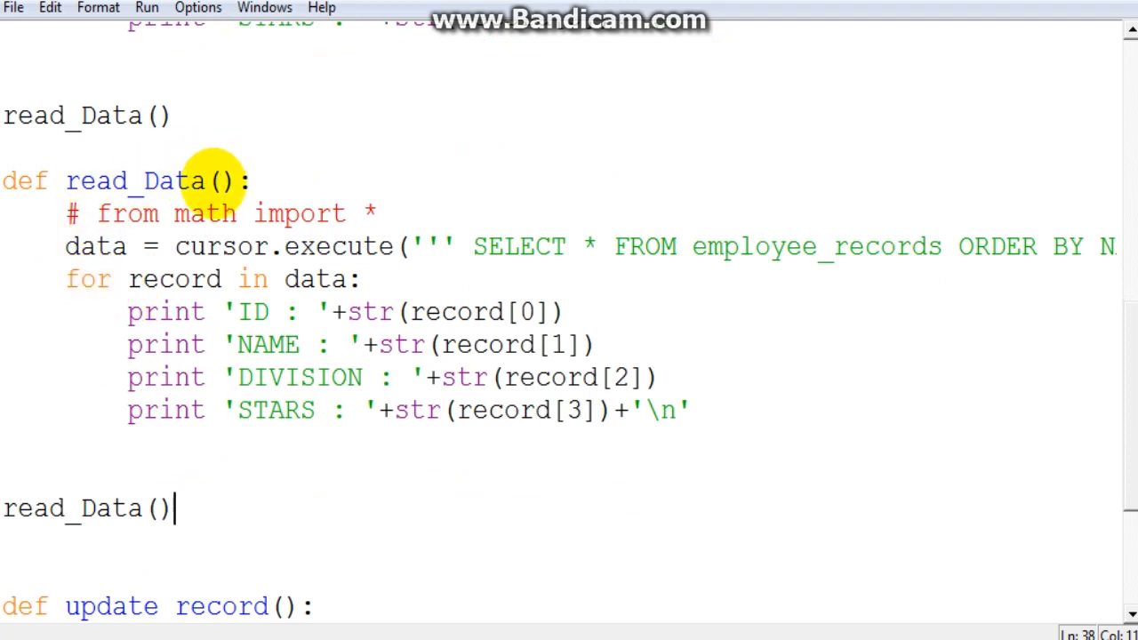
double_click(134, 181)
text(check)
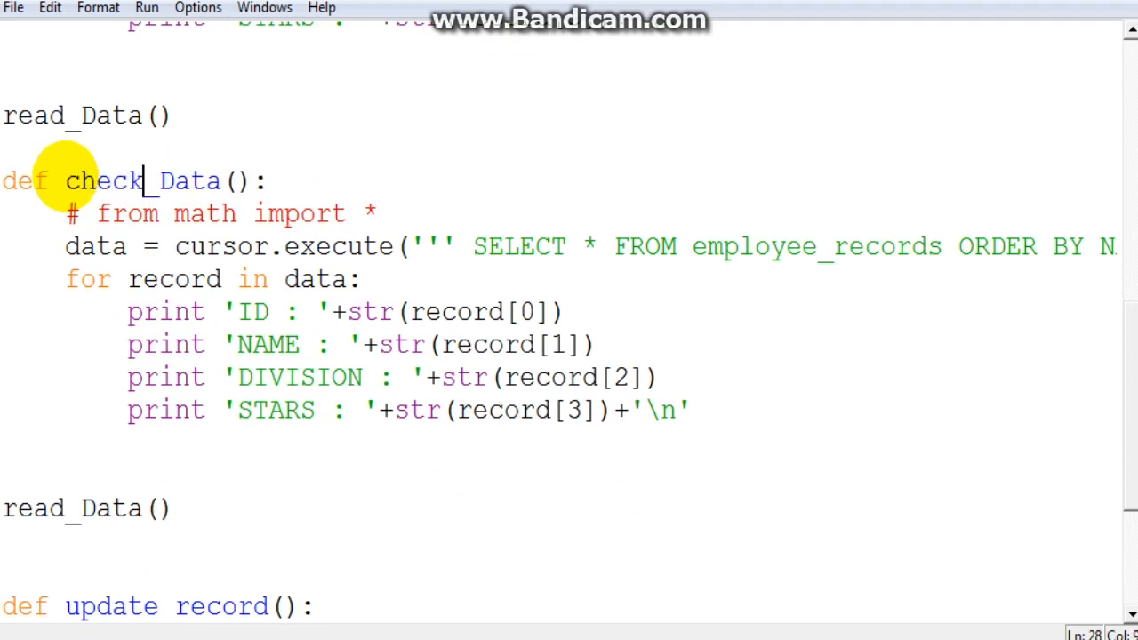
click(152, 509)
text(check)
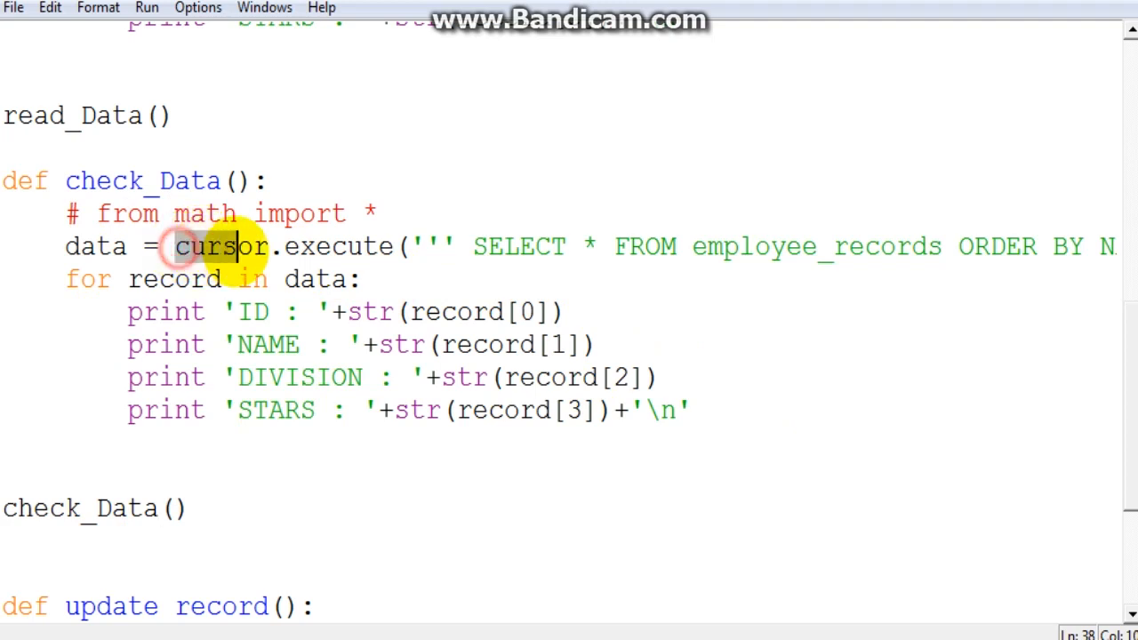
Open a blank gap below check_Data's cursor.execute query line.
double_click(222, 245)
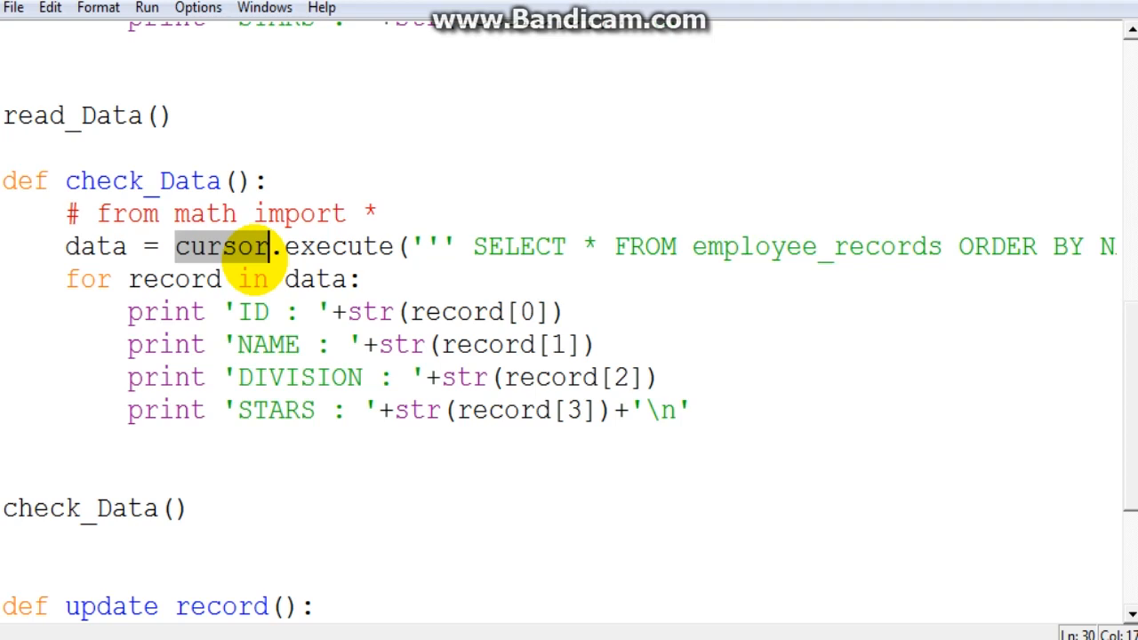
mouse_move(840, 247)
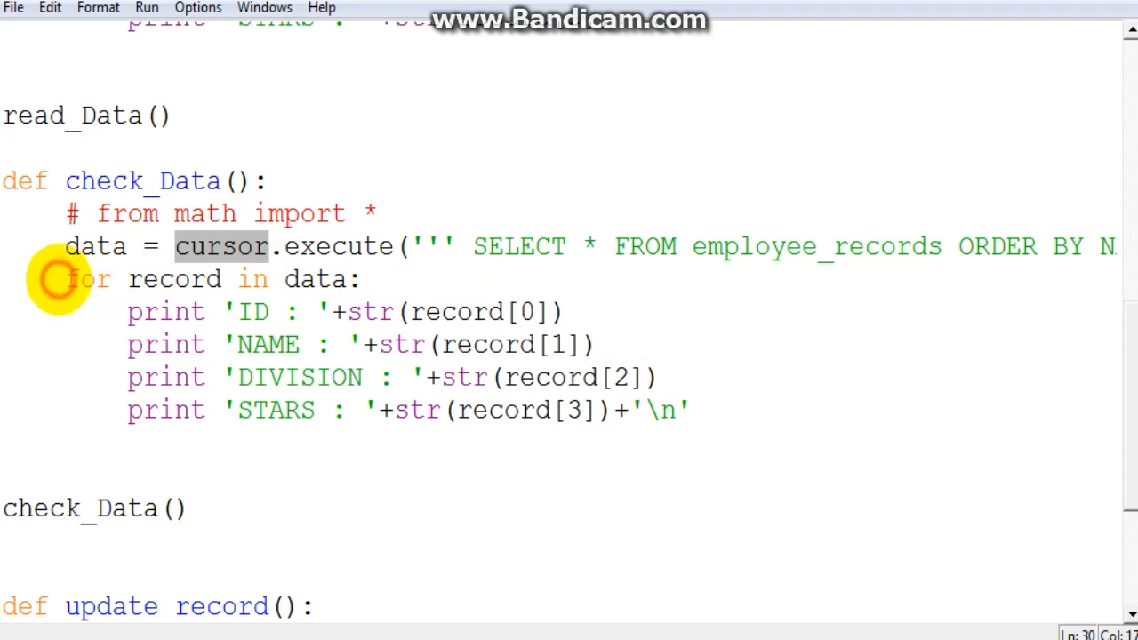
key(Return)
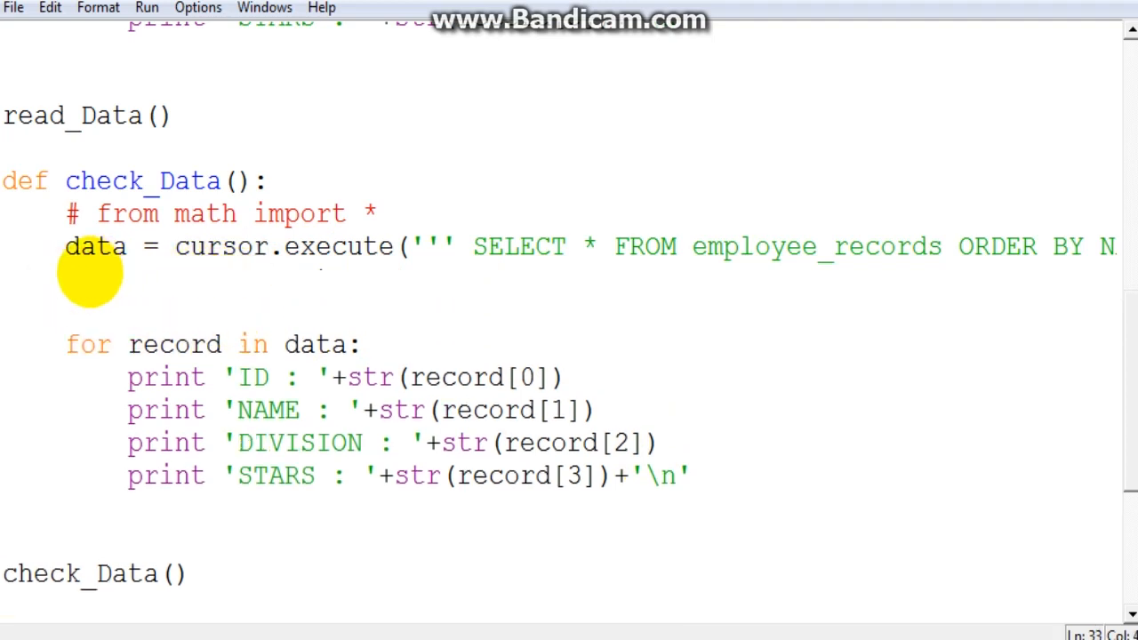
mouse_move(644, 267)
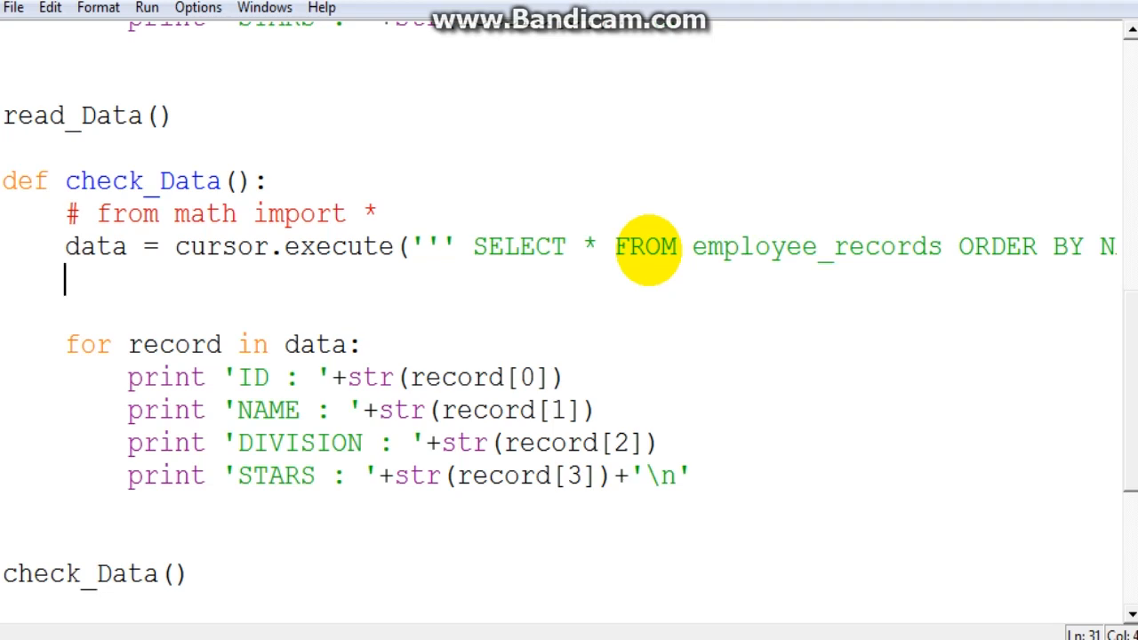
mouse_move(685, 210)
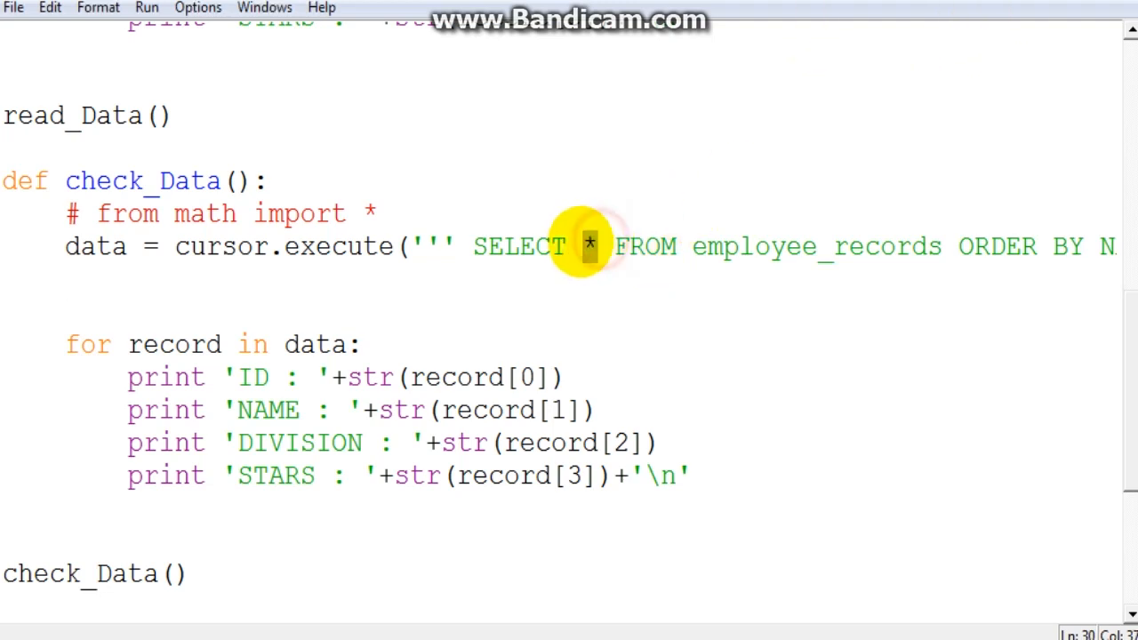
Edit the query to SELECT NAME FROM employee_records WHERE ID =2 and select the three print lines.
text(NAME)
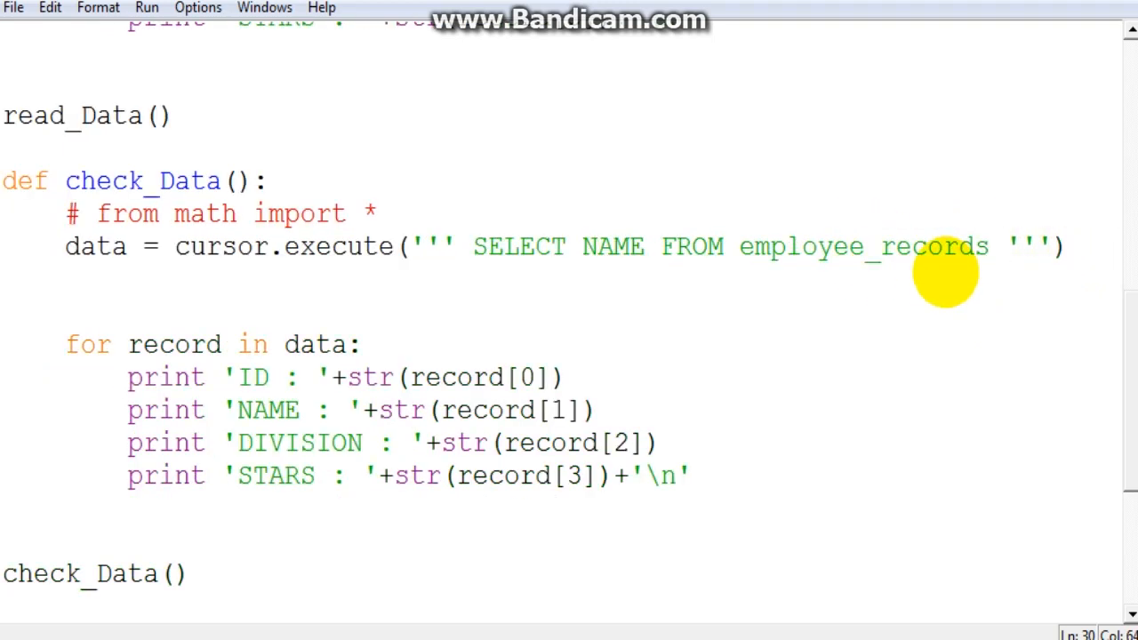
text(W)
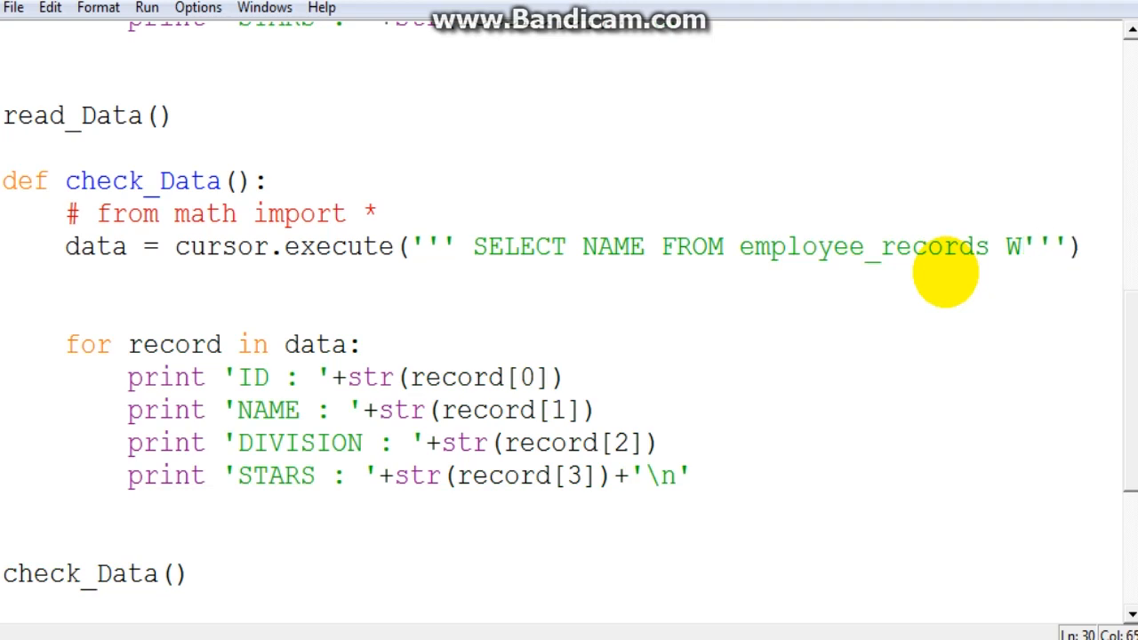
text(HERE)
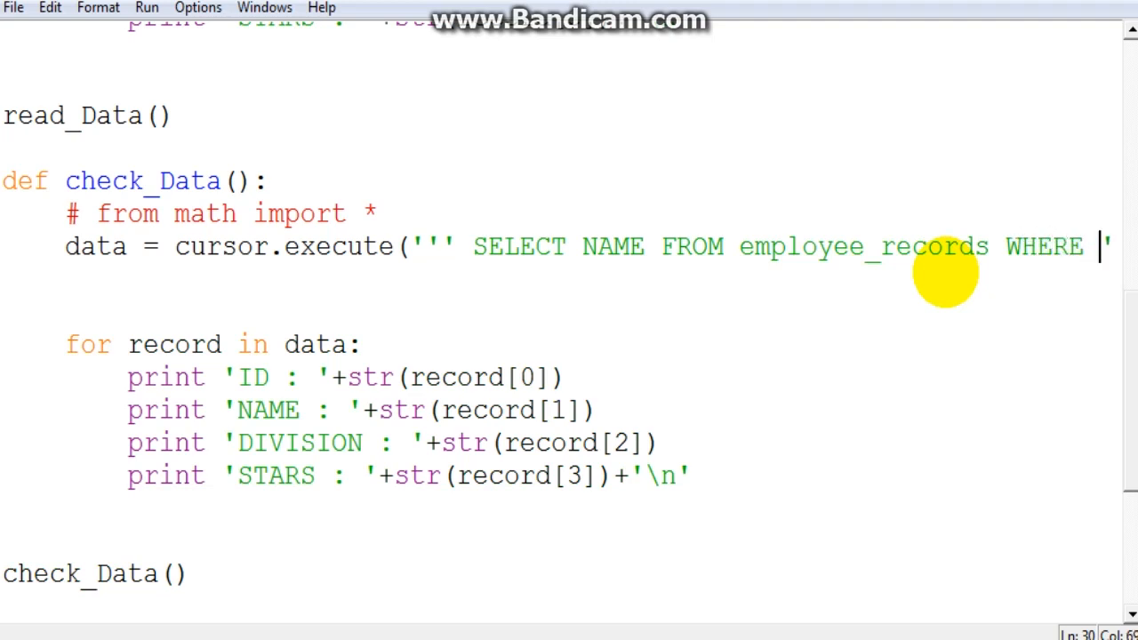
mouse_move(569, 281)
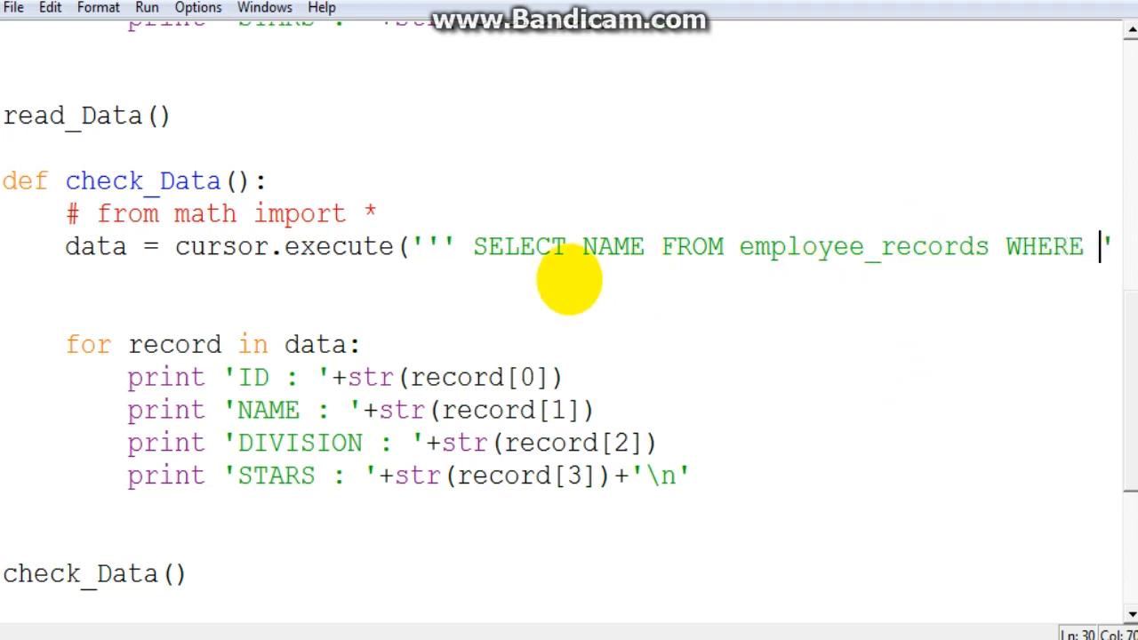
double_click(498, 245)
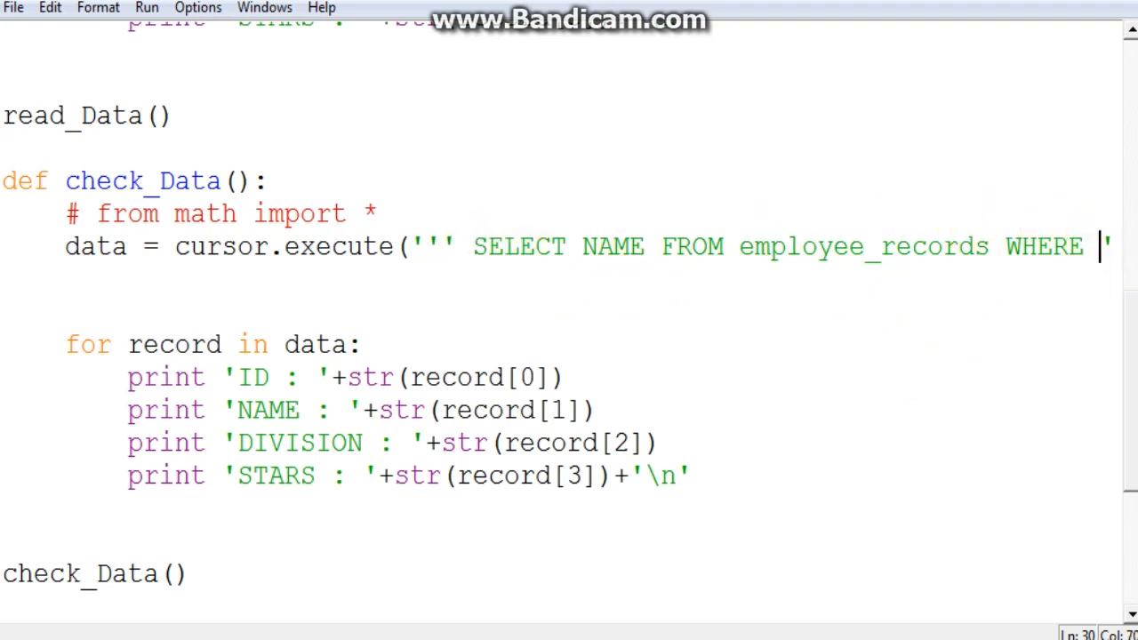
text(ID +)
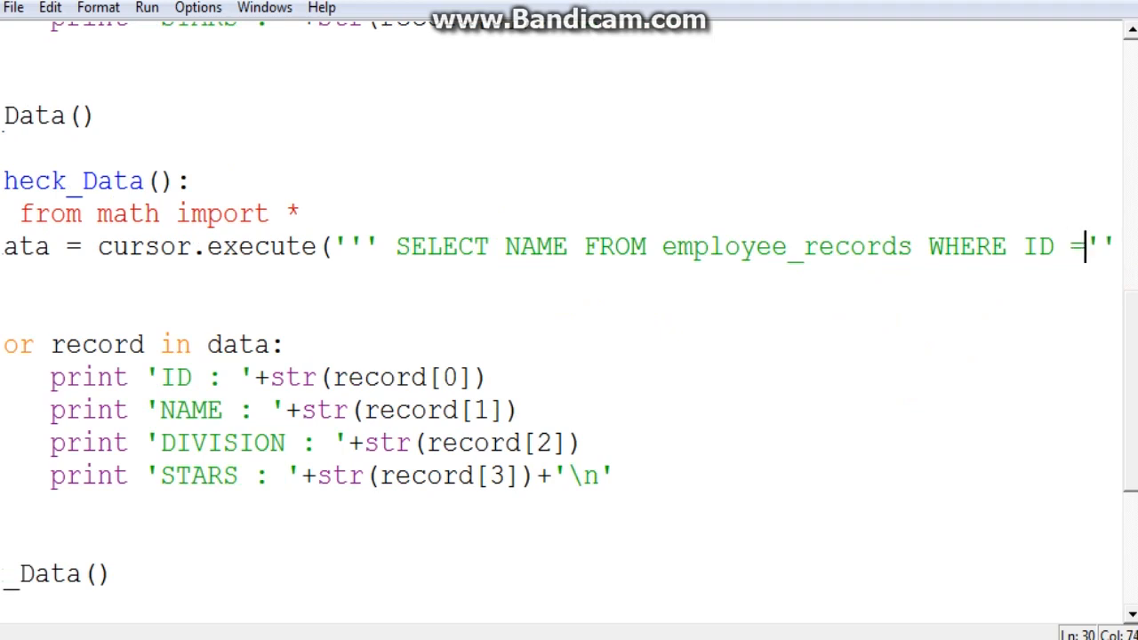
text(2)
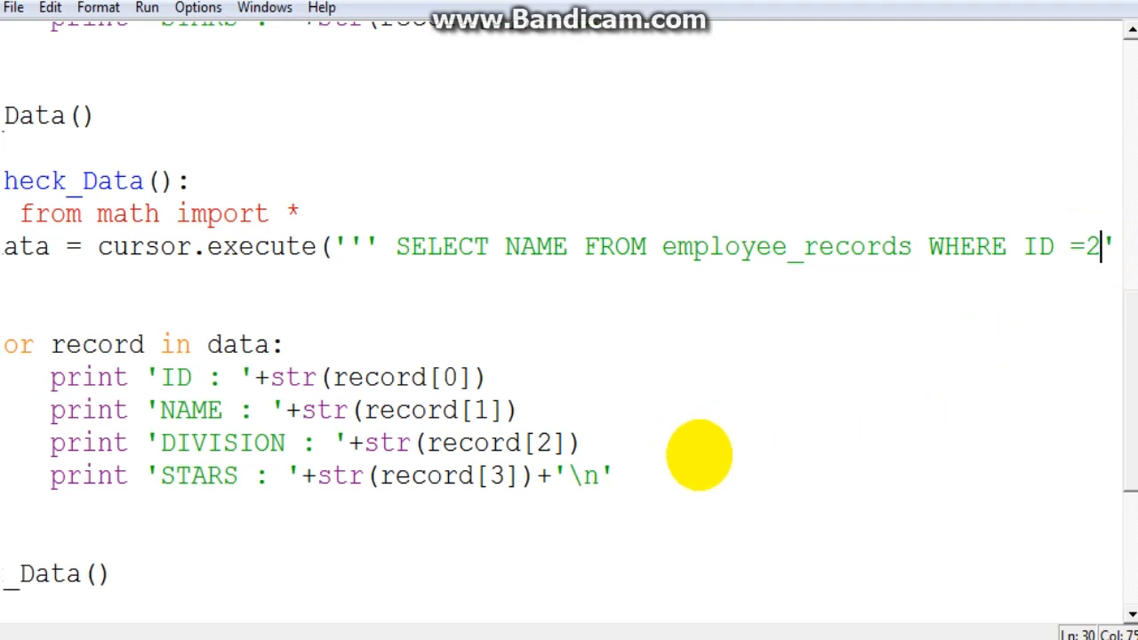
drag(50, 409, 611, 477)
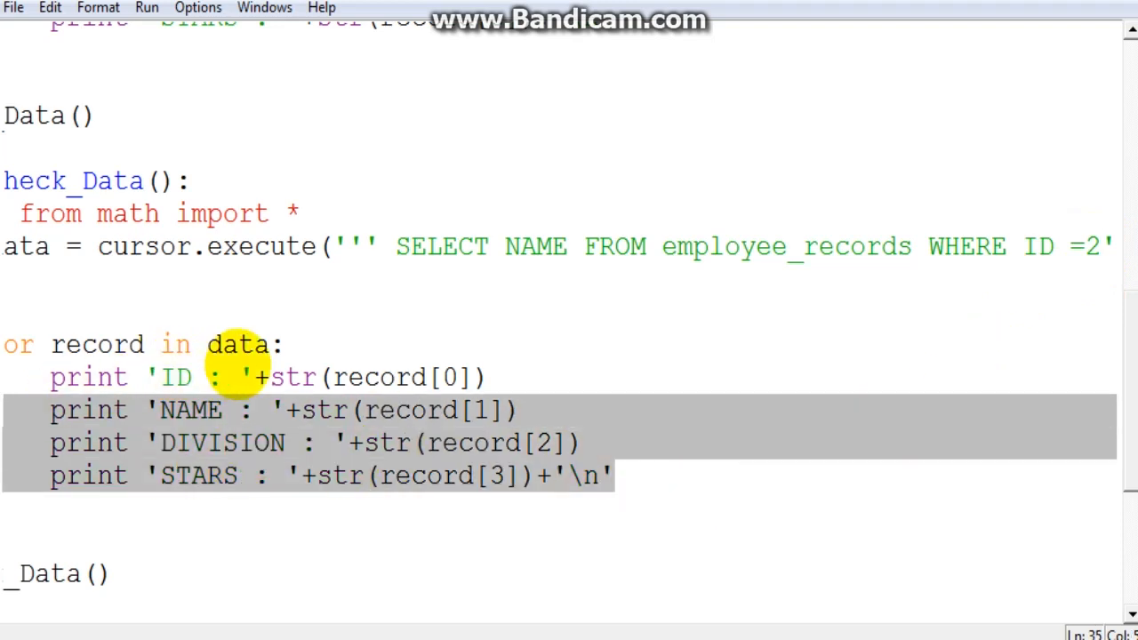
Indent the three print lines and relabel the first print as NAME.
key(Tab)
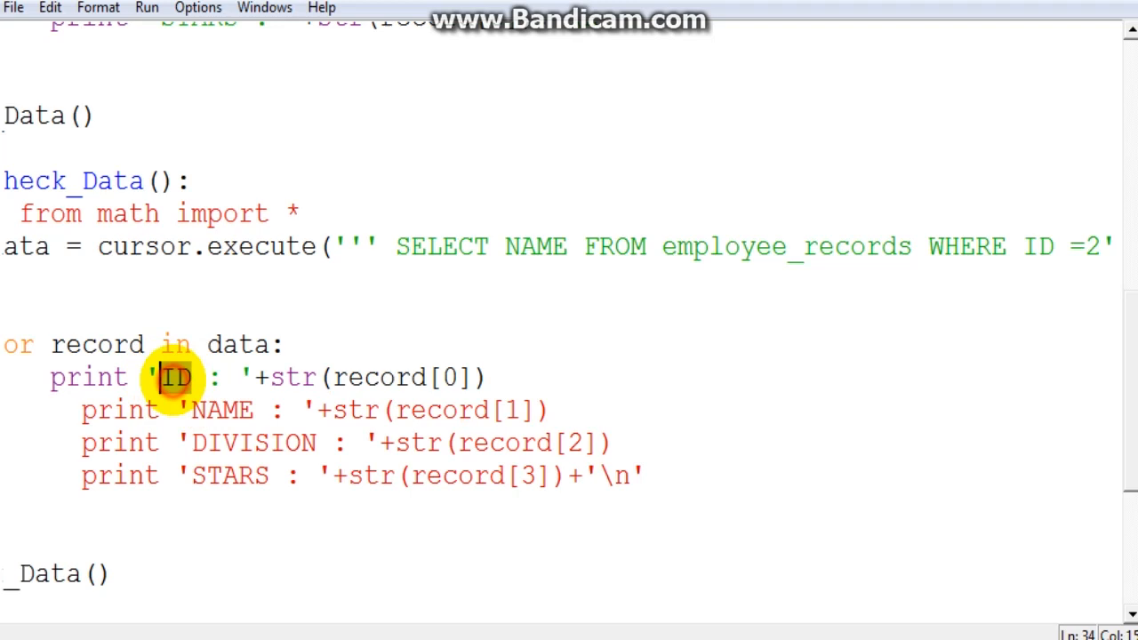
text(NAME)
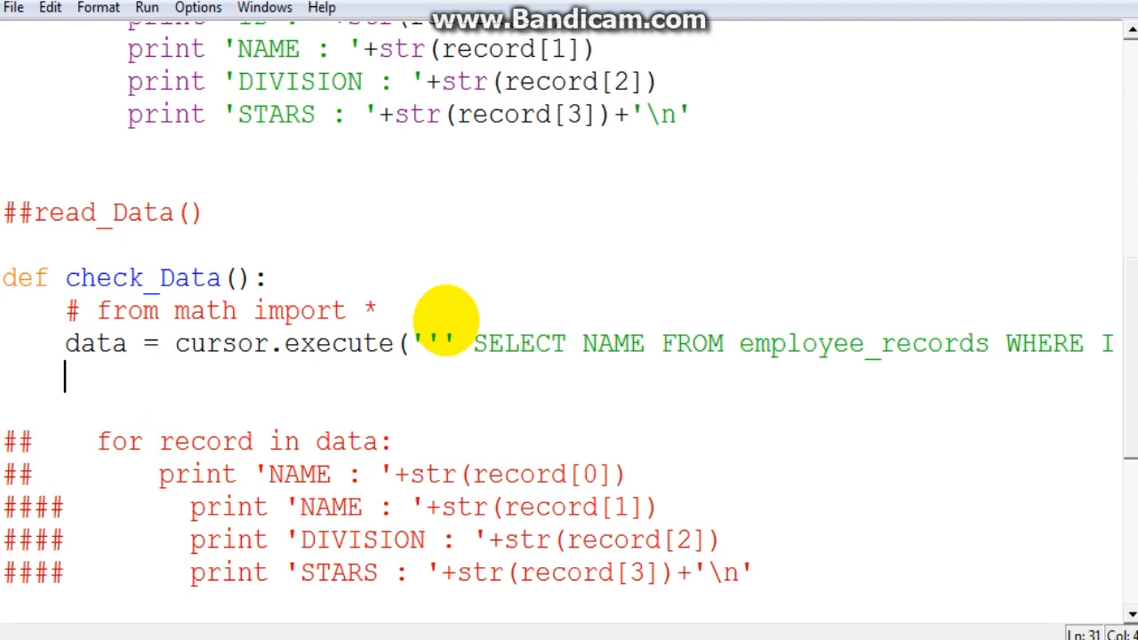
Store data.fetchall() in x, print (x), and run the module.
text(x =)
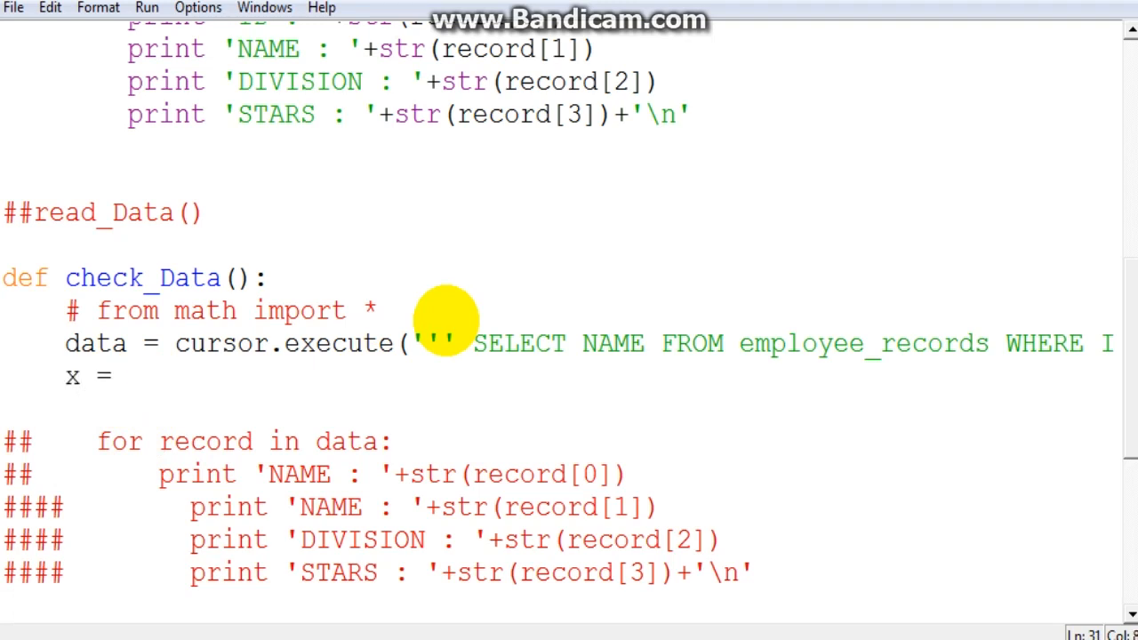
text(data.fe)
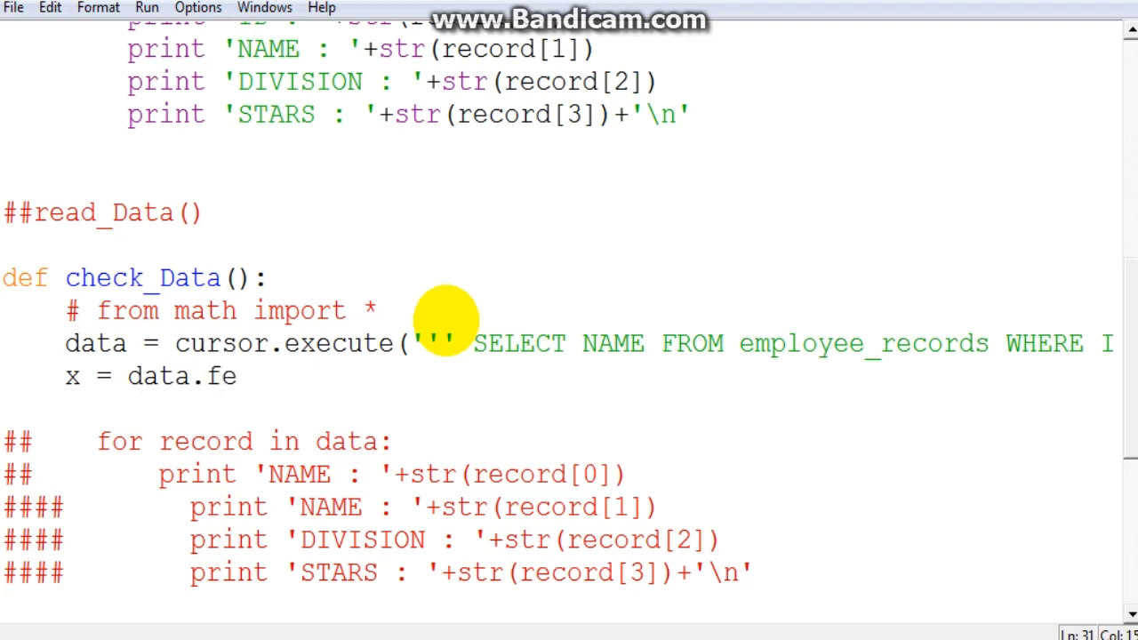
text(tchall()
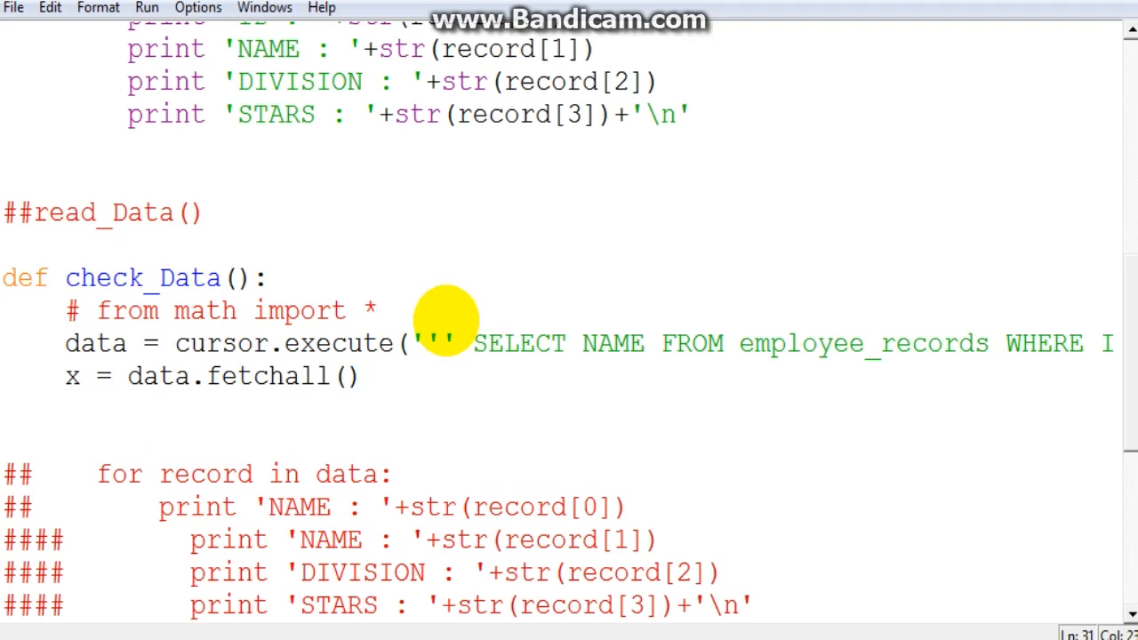
text(print)
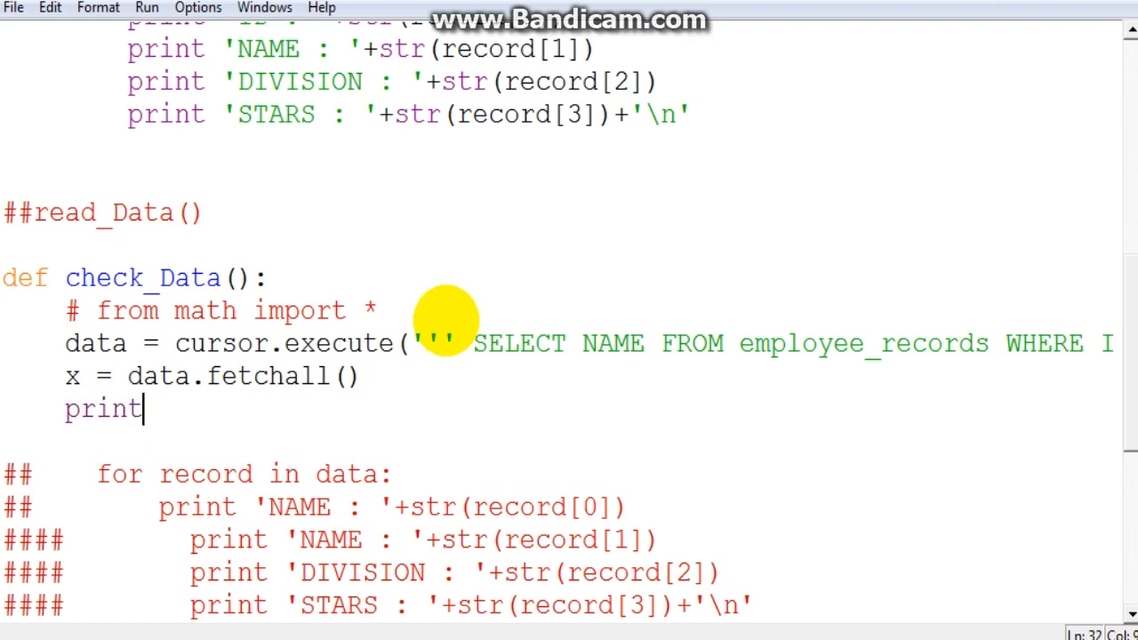
text(x))
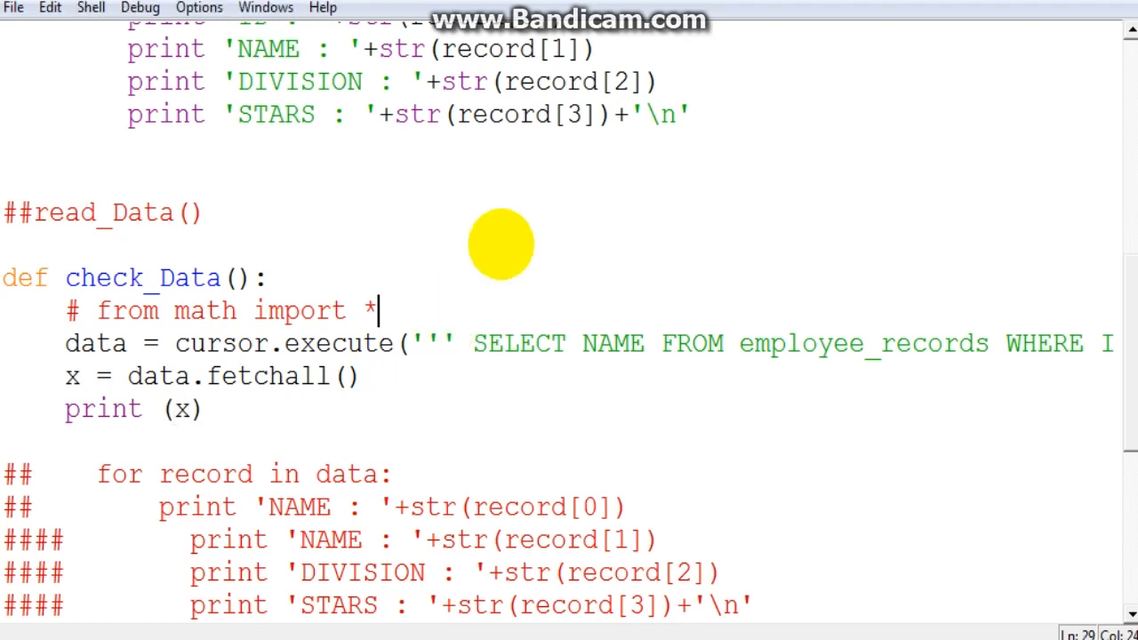
key(F5)
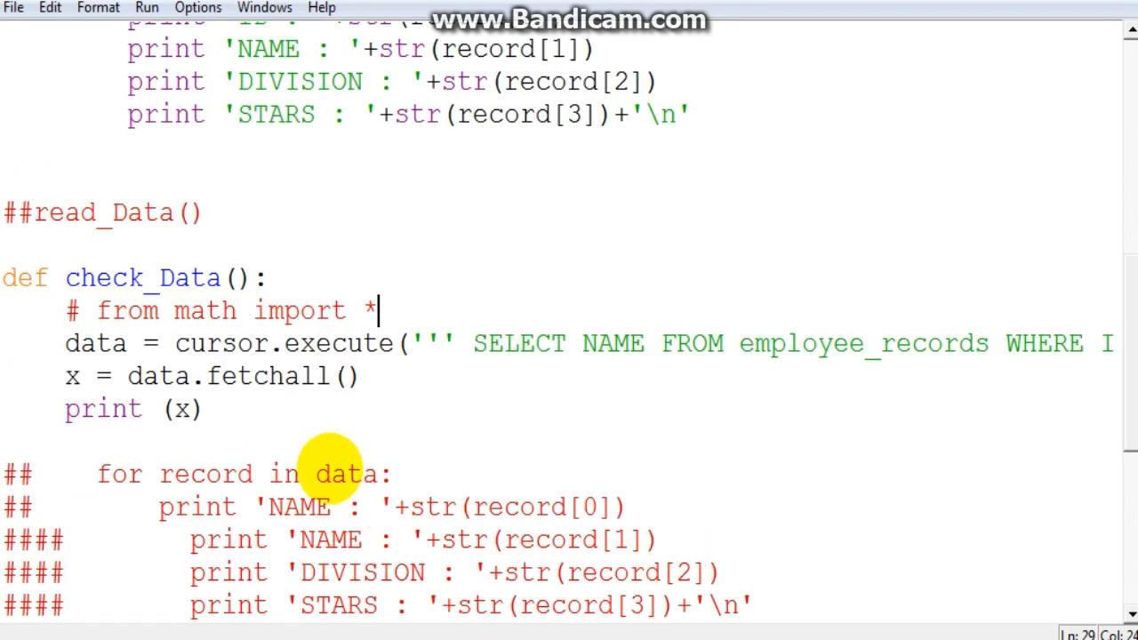
mouse_move(181, 409)
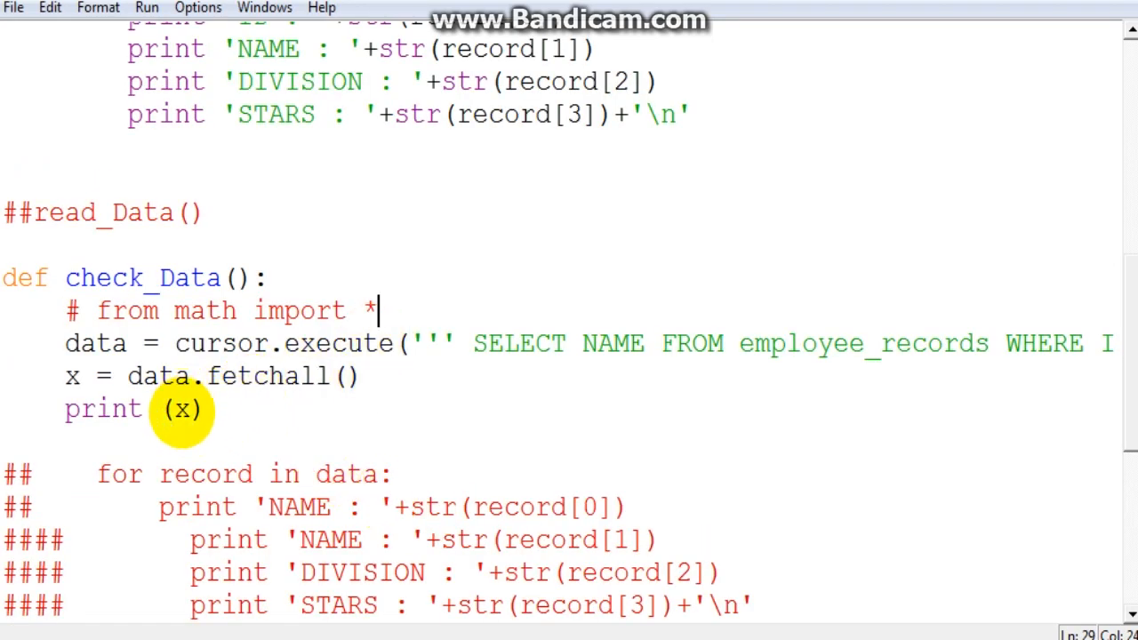
Edit the ID value at the end of check_Data's WHERE ID clause.
click(1082, 343)
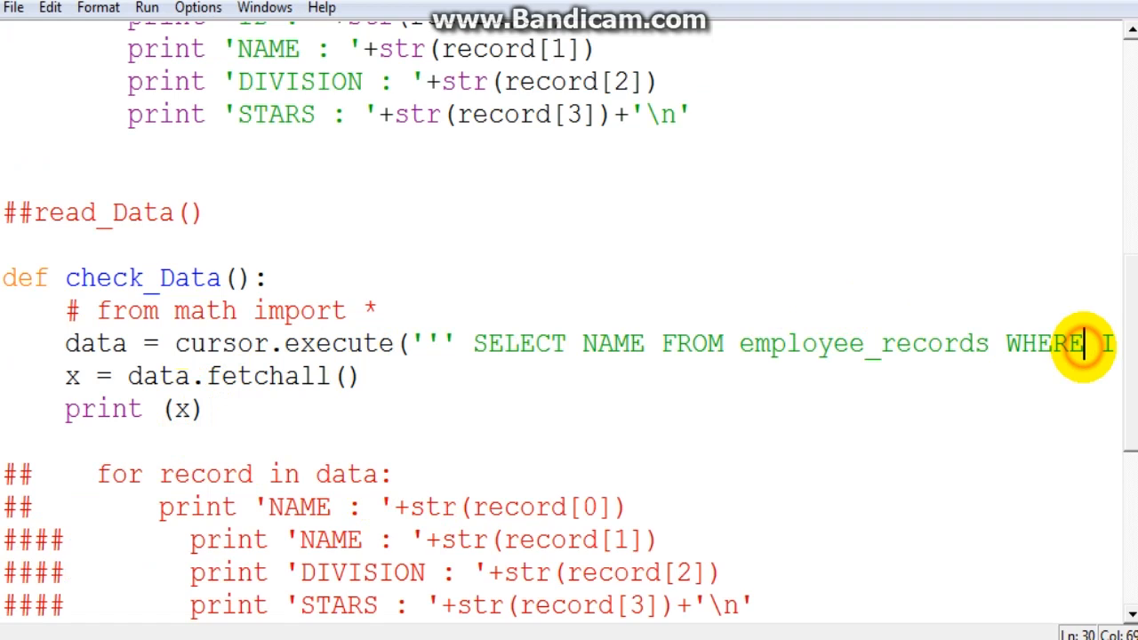
text(=2''')
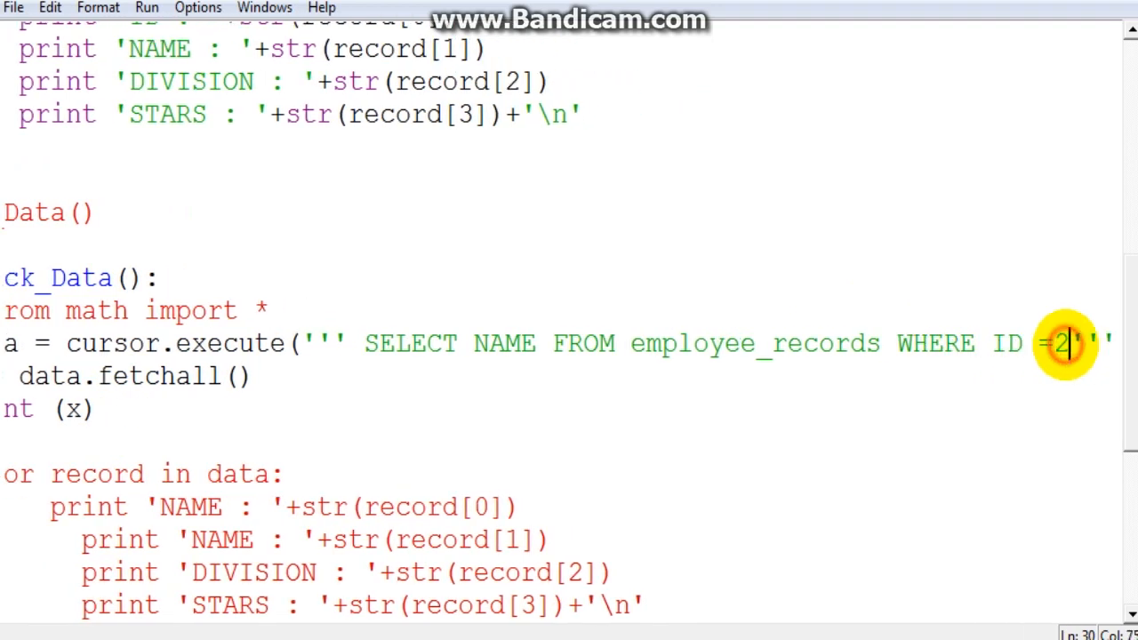
text(0)
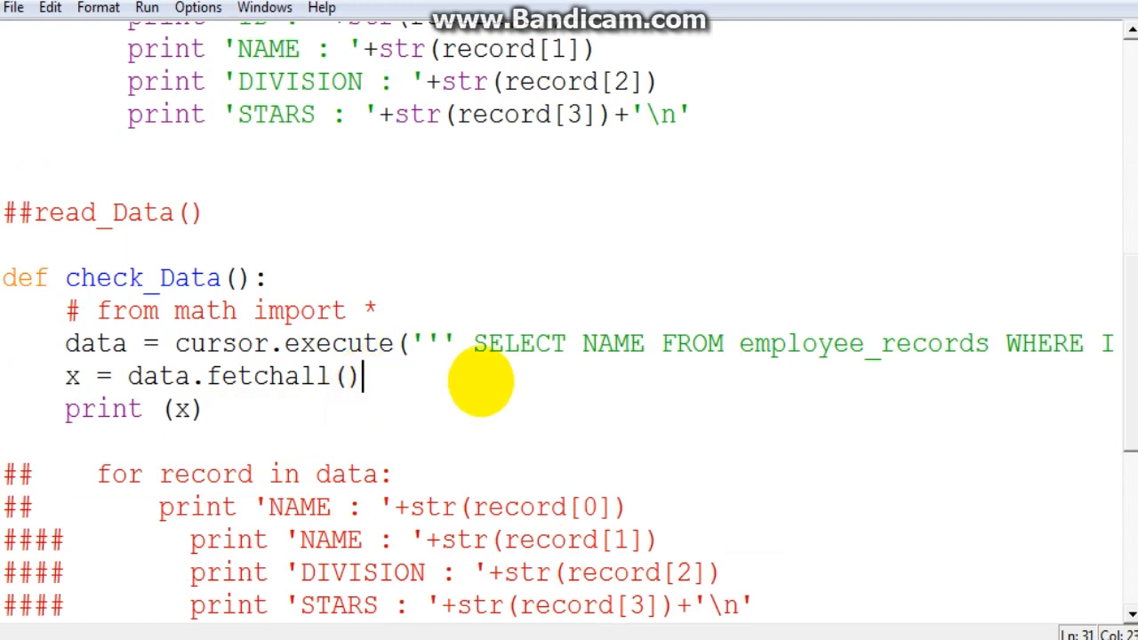
Write if x == []: print 'Doesnt exist' followed by an else: branch for the fetched result.
text(if)
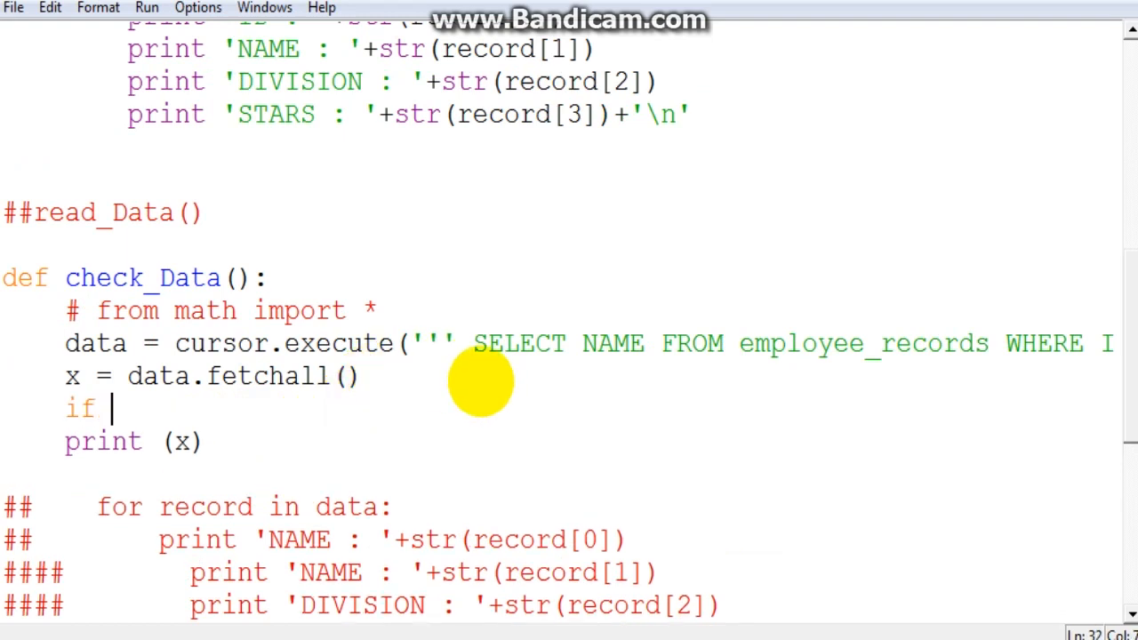
text(x == []:)
text(p)
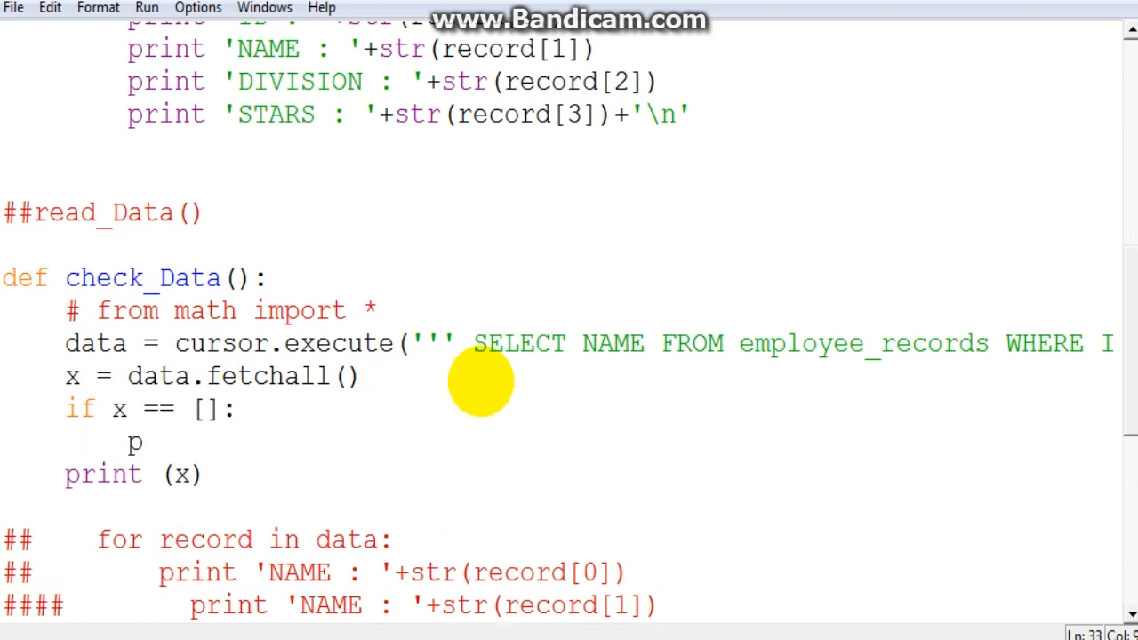
text(rint '')
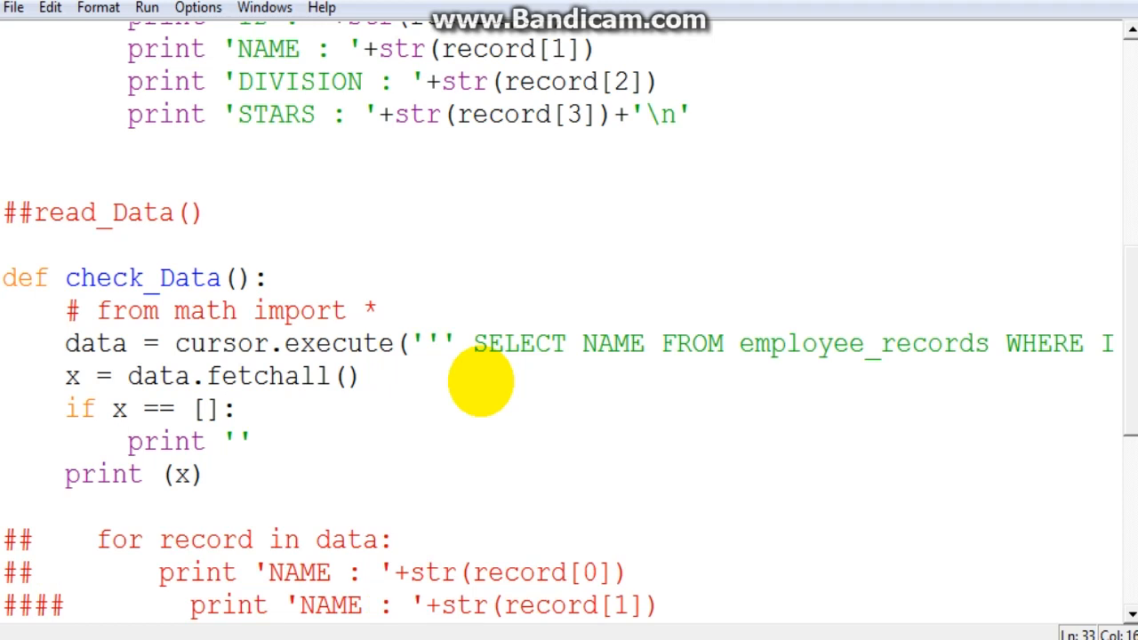
text(Doe)
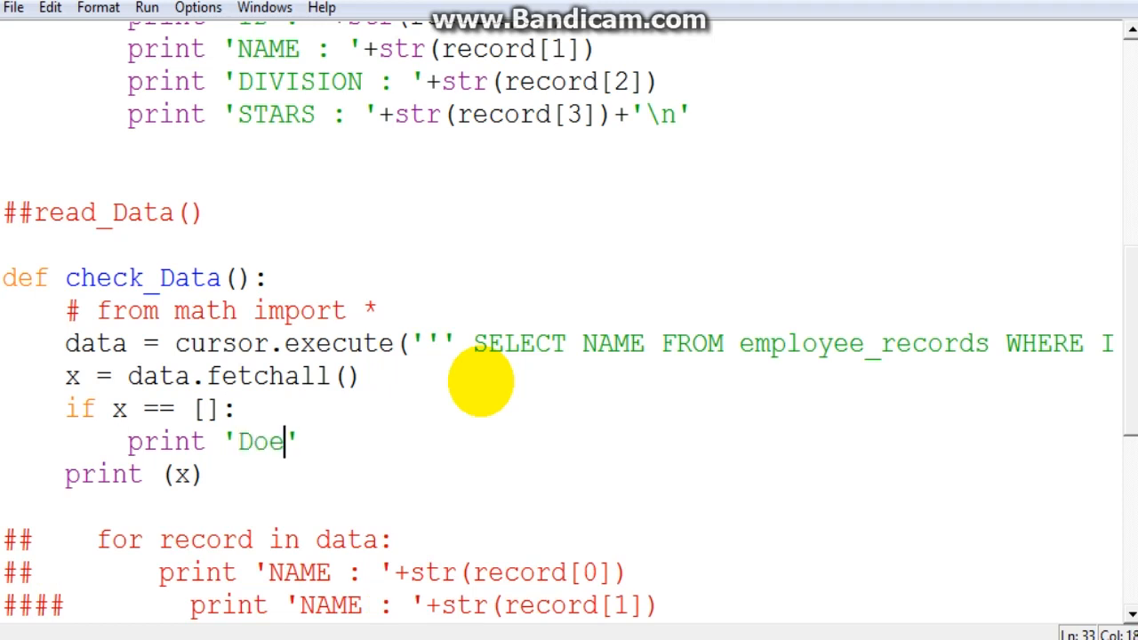
text(snt)
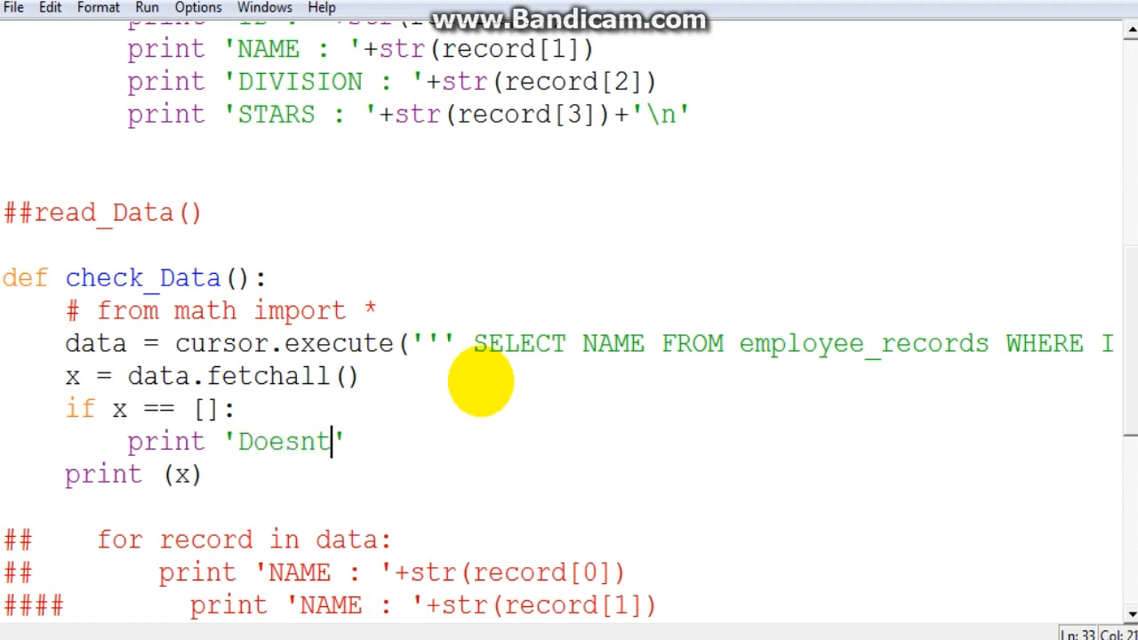
text(exist)
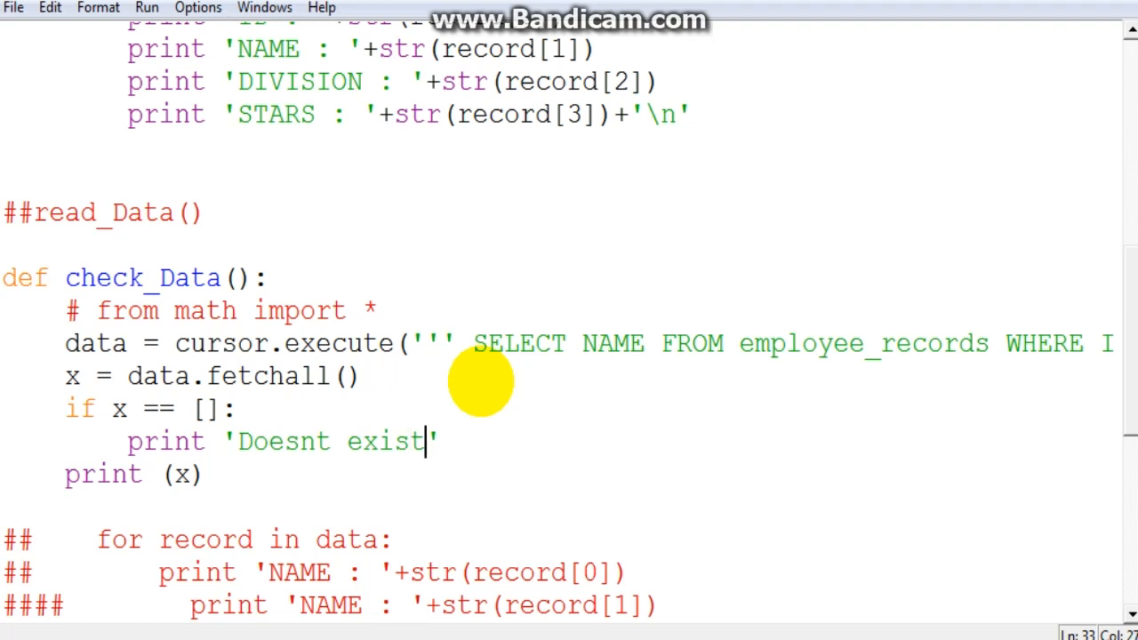
text(els)
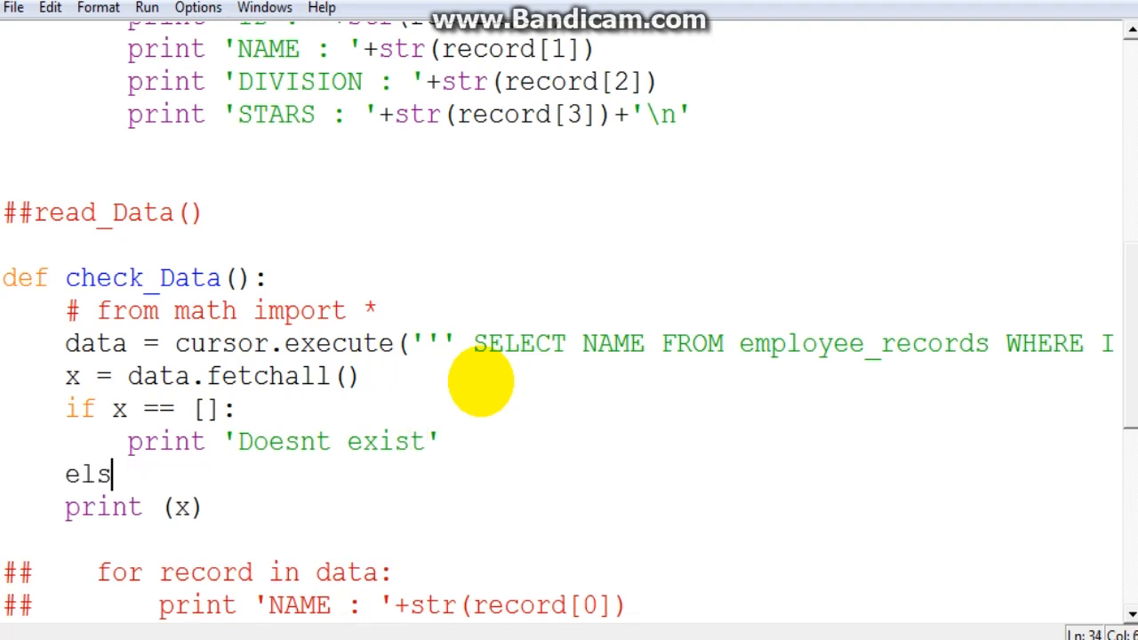
text(e:)
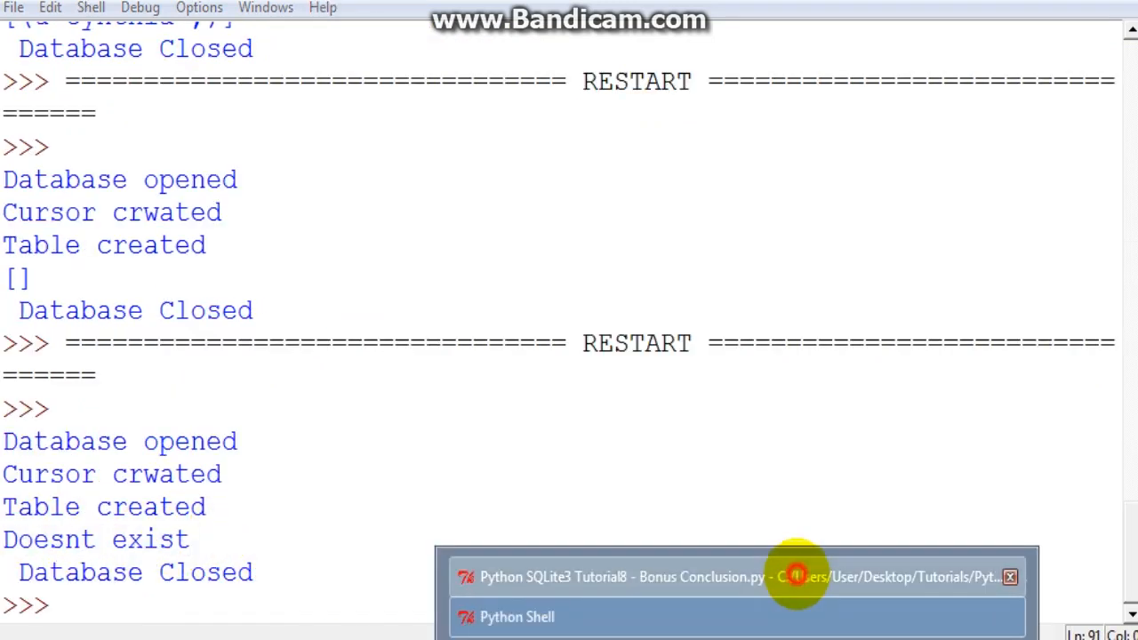
Bring the script's editor window forward from the taskbar to return to the check_Data code.
click(621, 577)
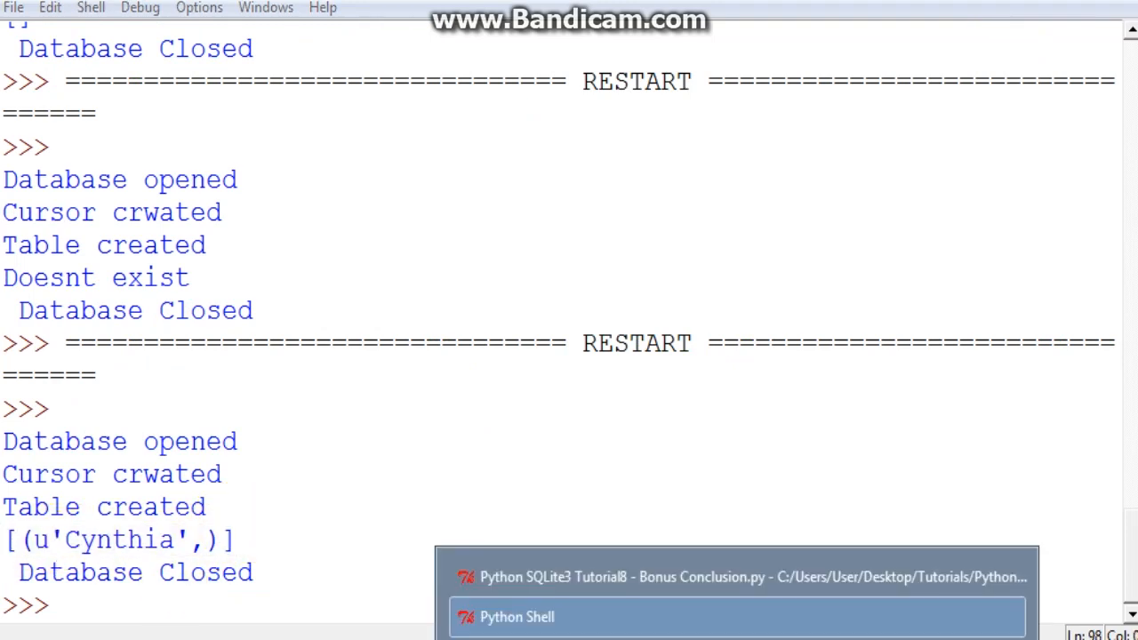
click(733, 576)
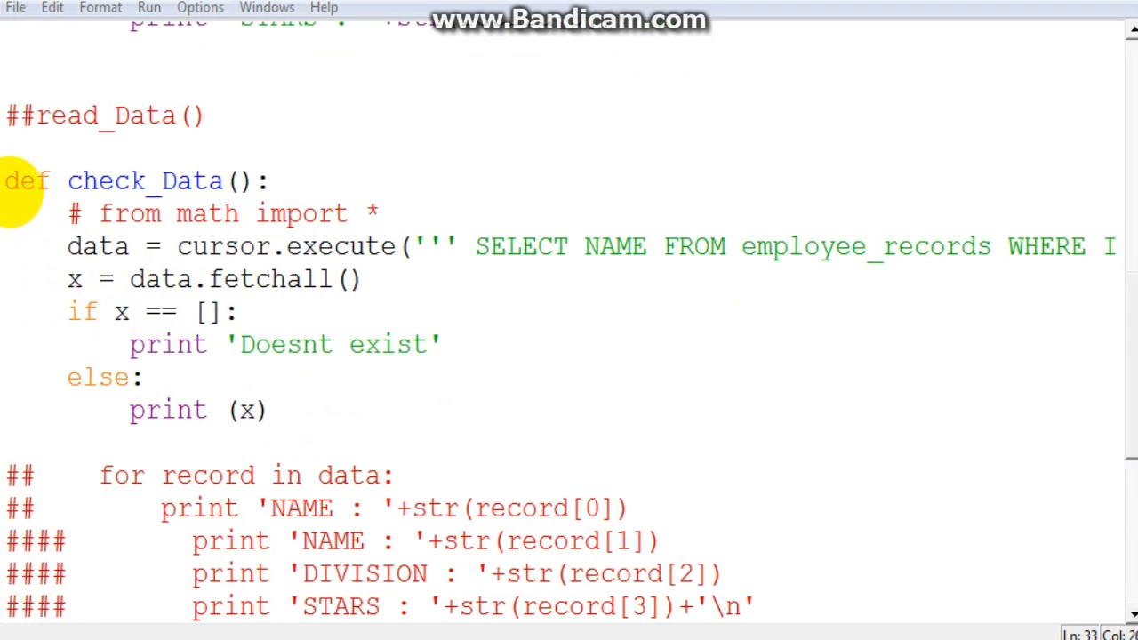
drag(4, 181, 270, 409)
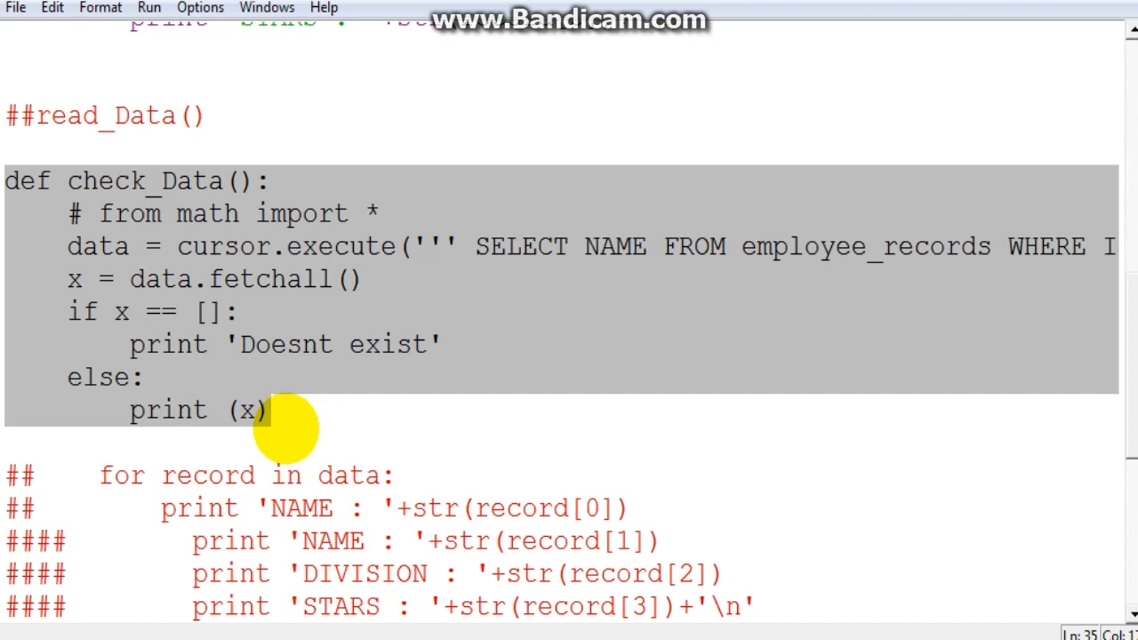
mouse_move(1099, 356)
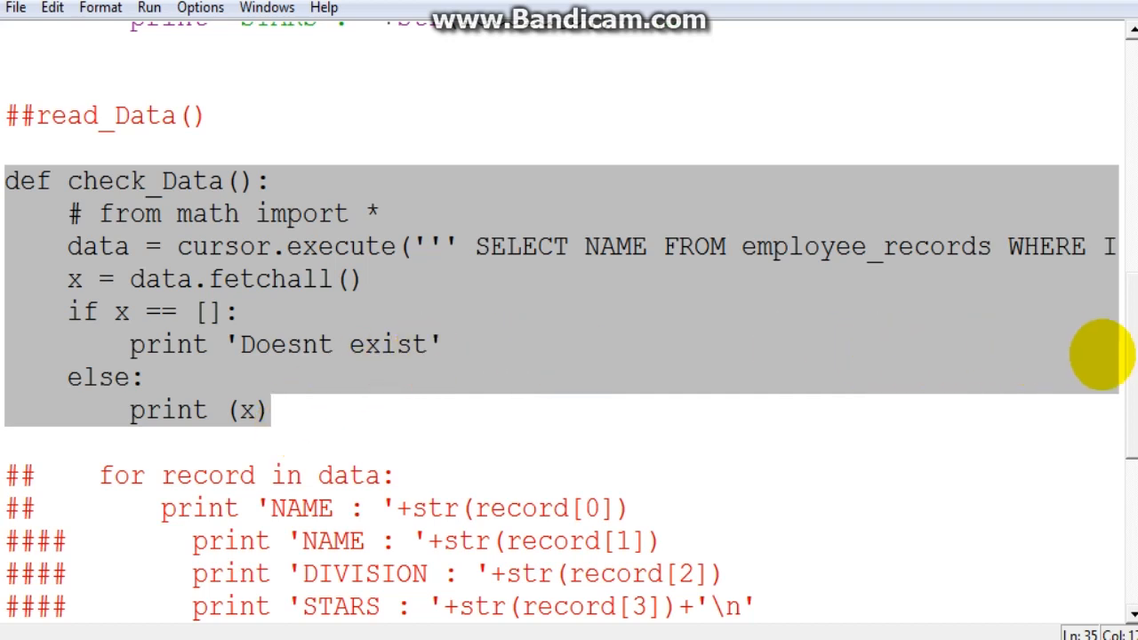
scroll(down, 3)
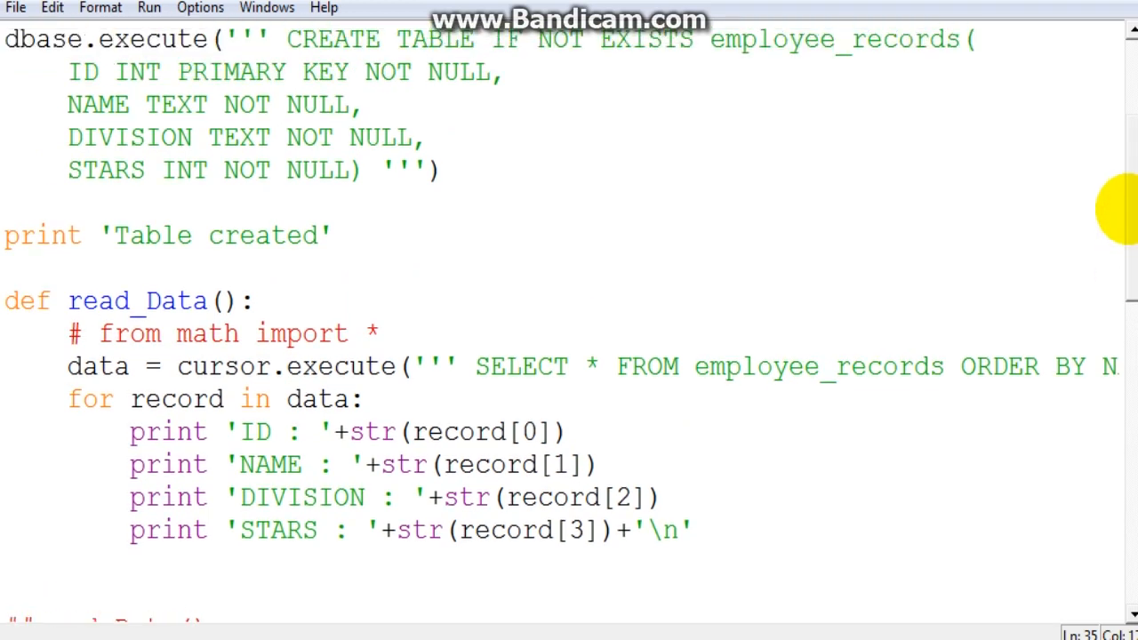
scroll(down, 3)
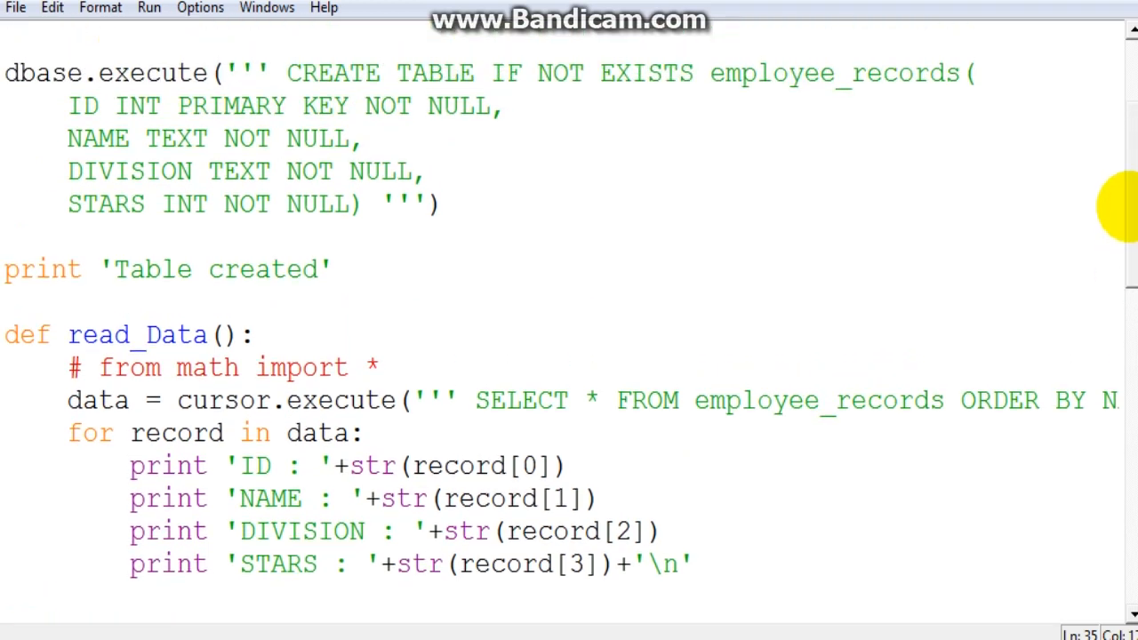
scroll(down, 3)
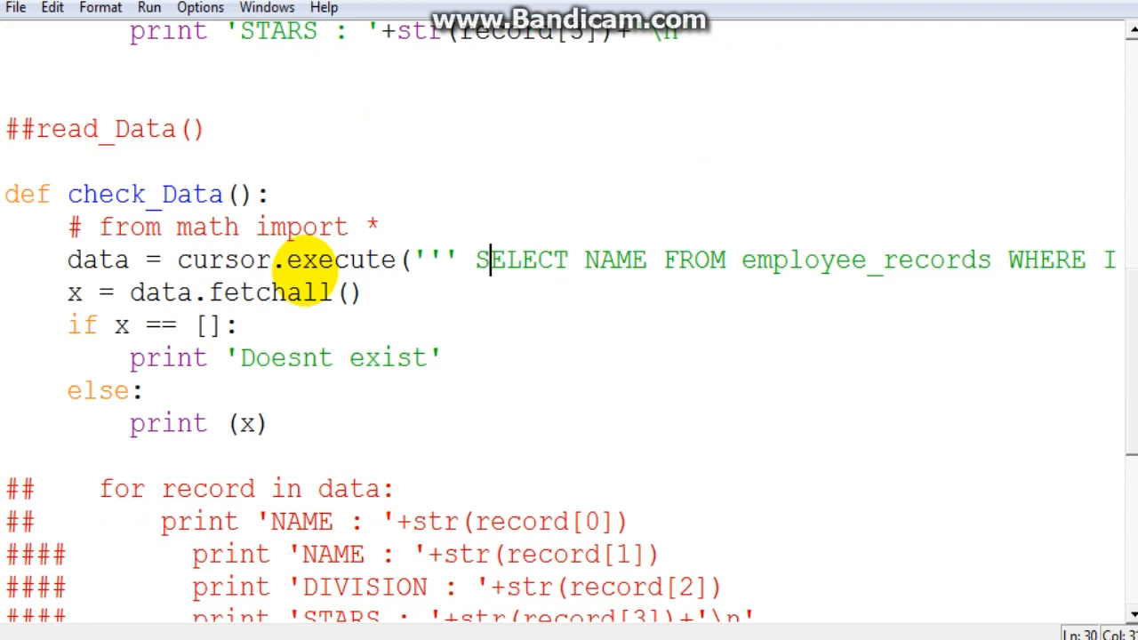
mouse_move(430, 317)
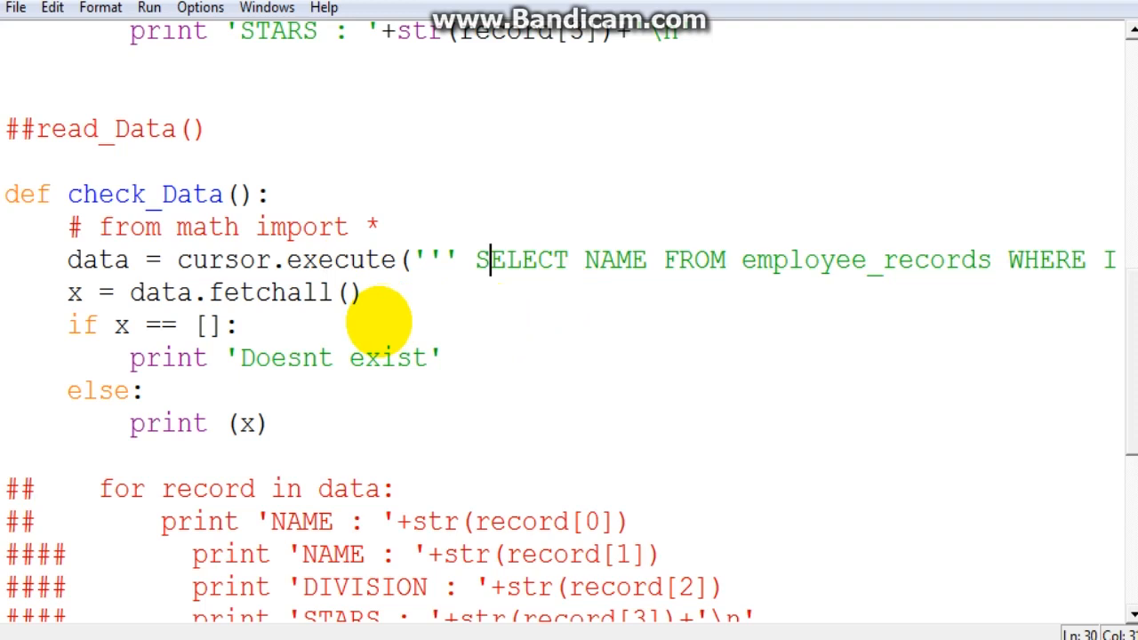
mouse_move(214, 228)
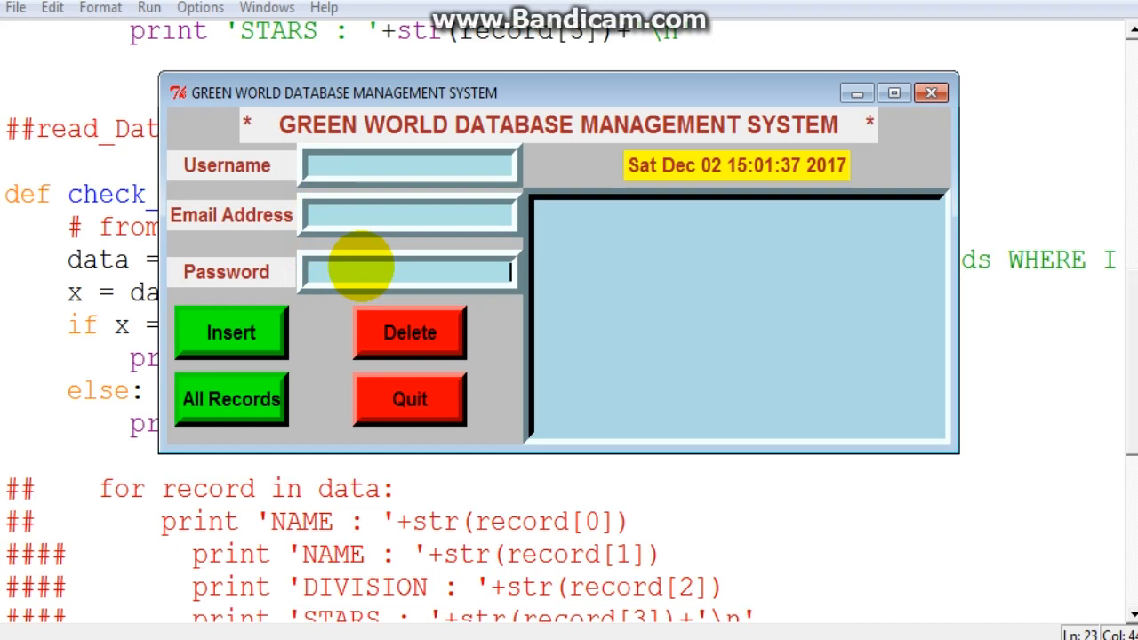
Show All Records in the records pane, then place the cursor in the Email Address entry.
click(229, 399)
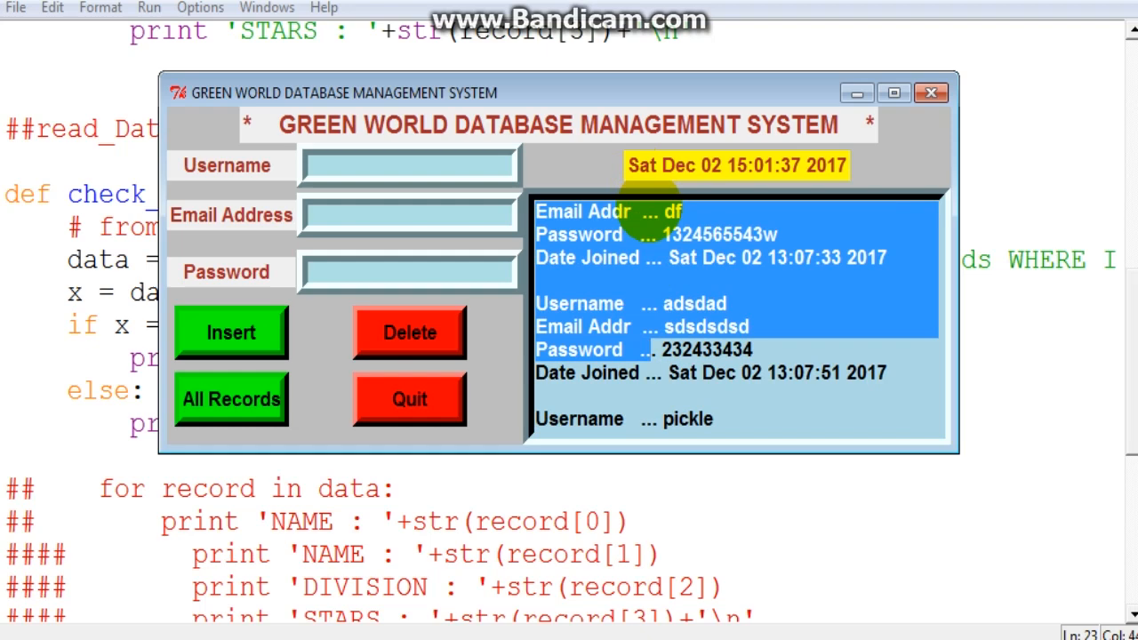
click(232, 399)
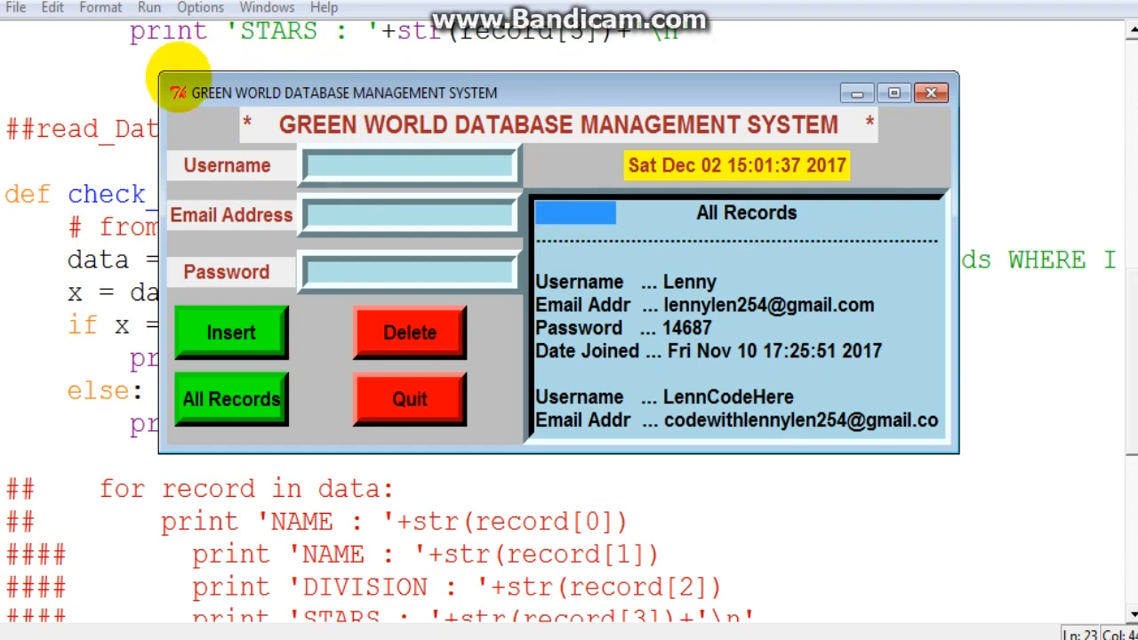
mouse_move(524, 235)
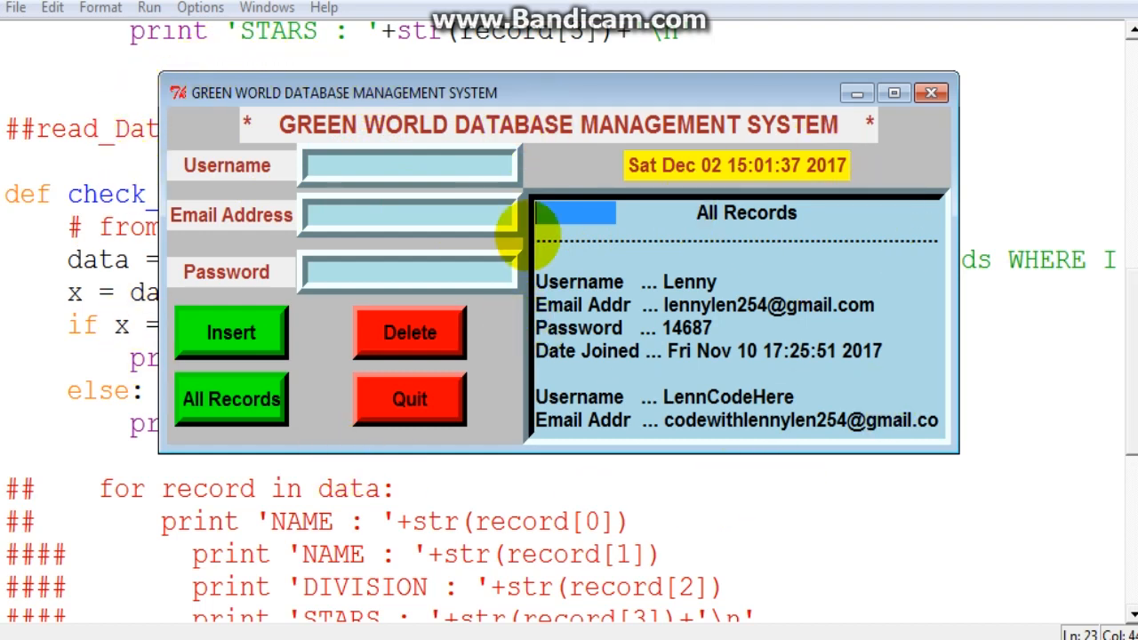
mouse_move(392, 245)
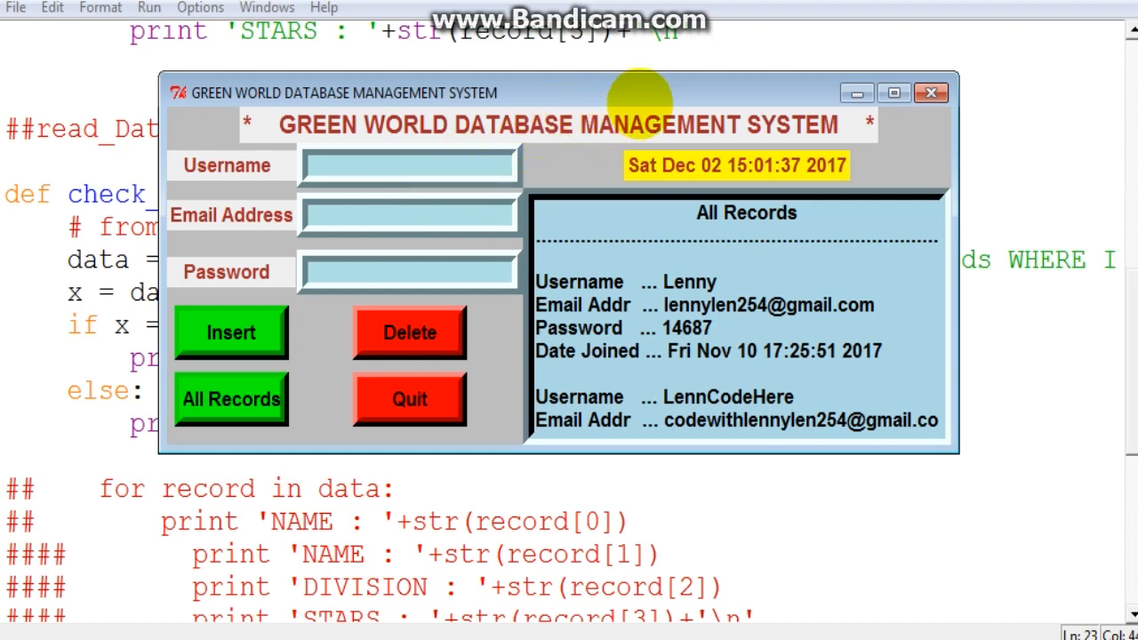
click(409, 215)
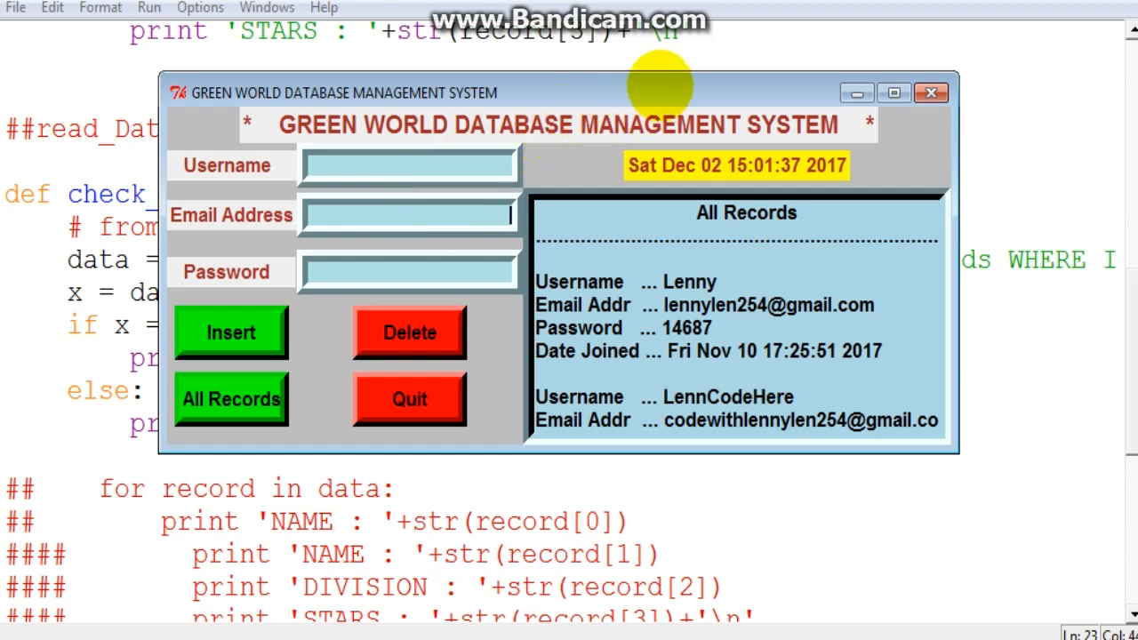